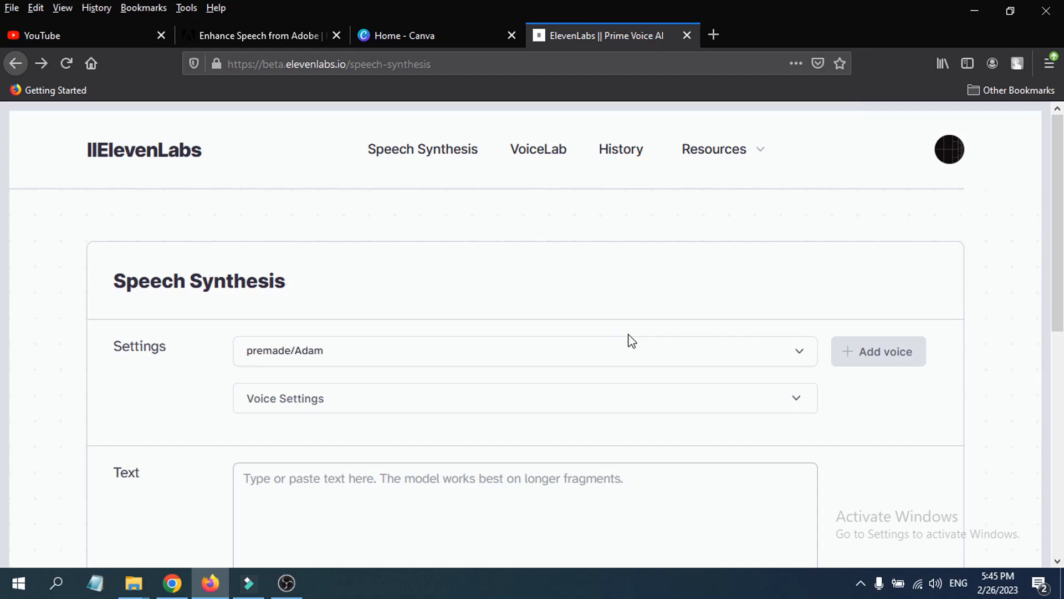
{"action": "mouse_move", "coordinate": [149, 178]}
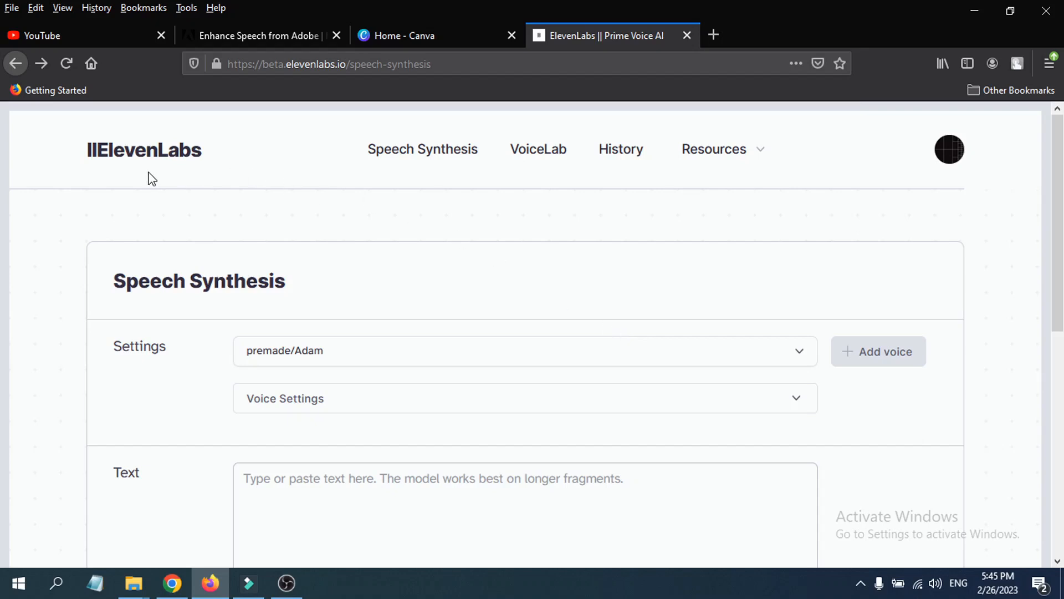
{"action": "mouse_move", "coordinate": [333, 232]}
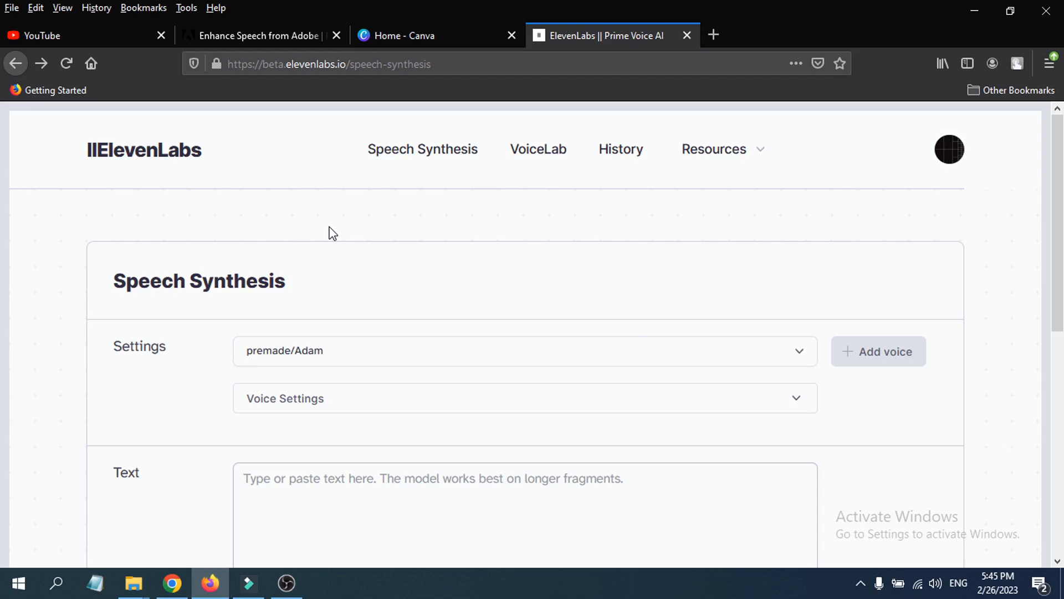
{"action": "mouse_move", "coordinate": [523, 447]}
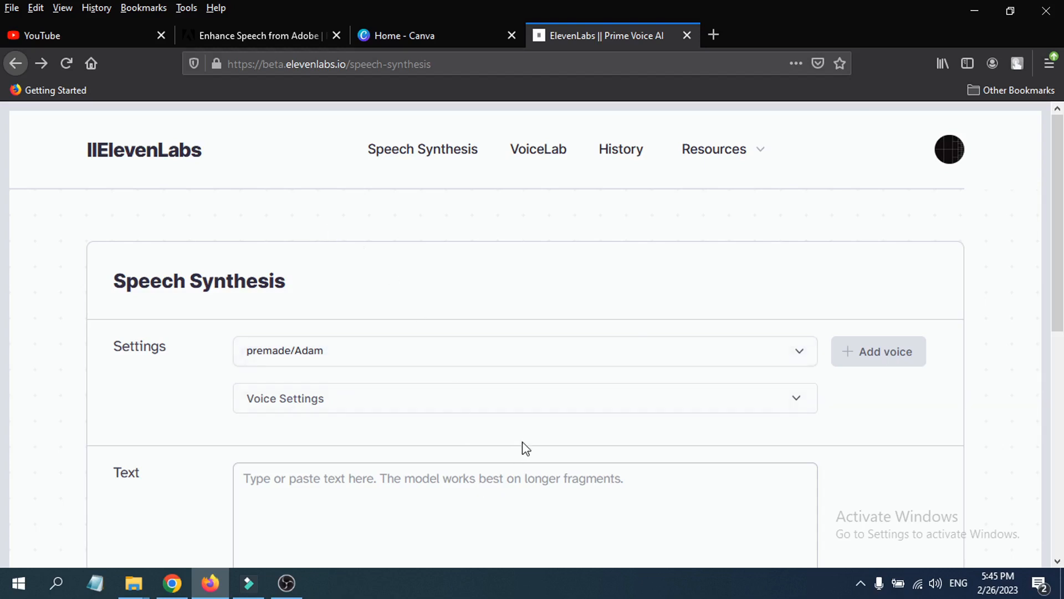
{"action": "mouse_move", "coordinate": [631, 413]}
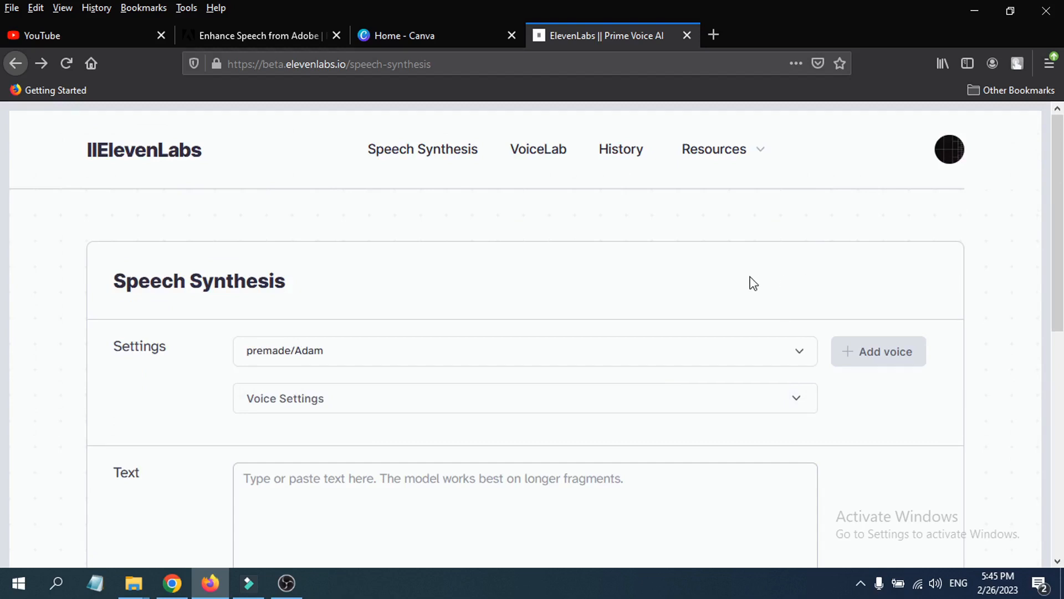
{"action": "mouse_move", "coordinate": [748, 264]}
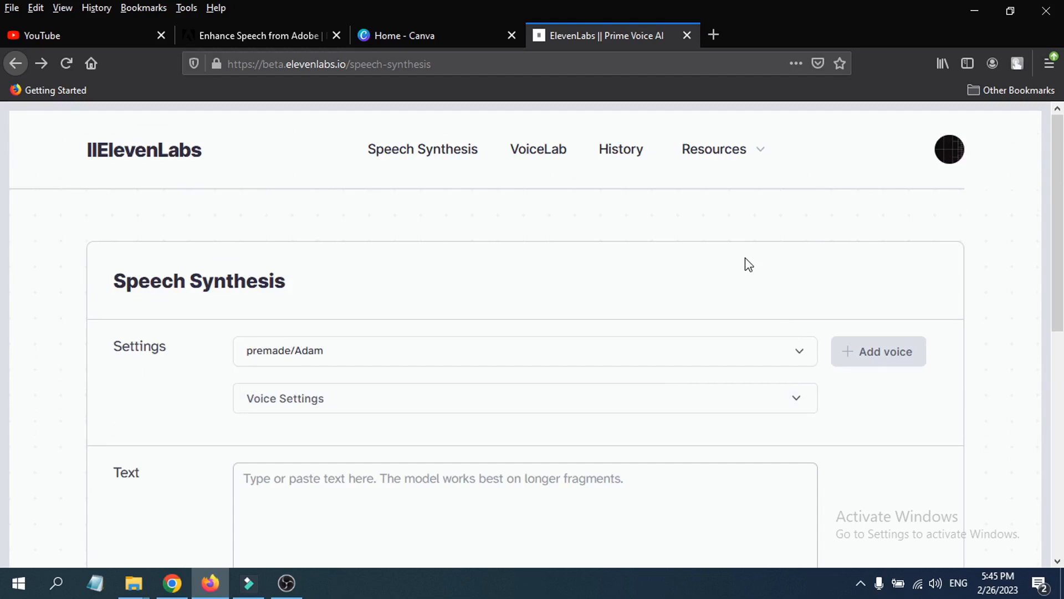
{"action": "mouse_move", "coordinate": [783, 223]}
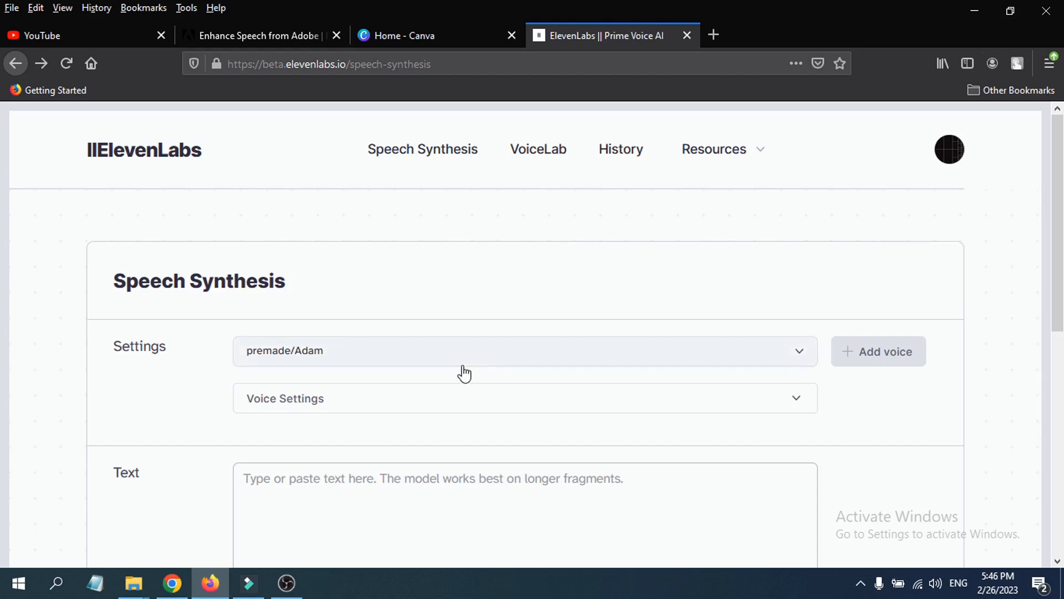
{"action": "mouse_move", "coordinate": [501, 322]}
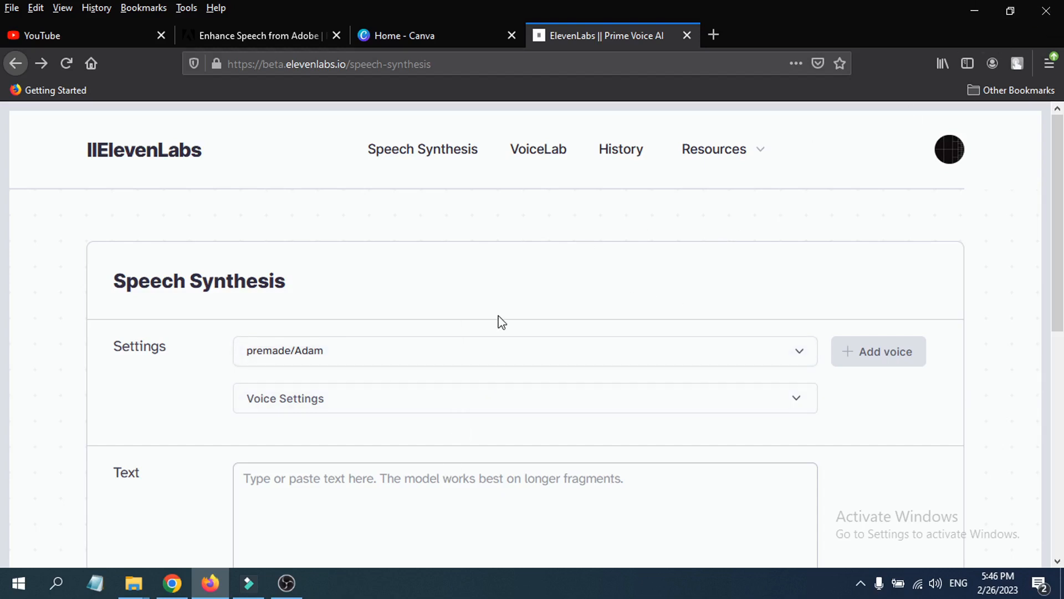
Scroll the Speech Synthesis page down to the voice settings.
{"action": "scroll", "scroll_direction": "down", "scroll_amount": 3}
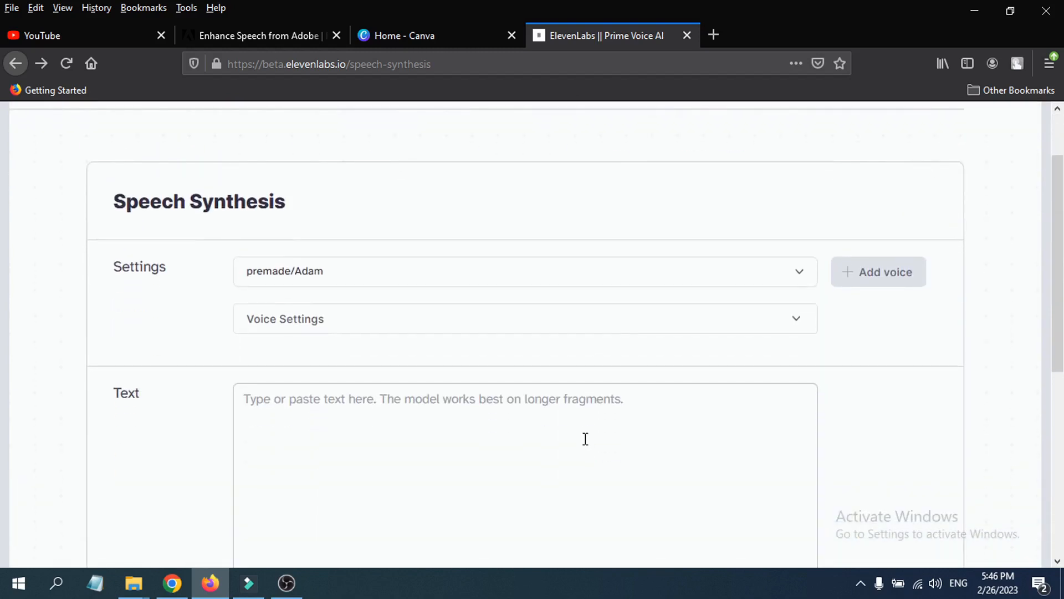
{"action": "scroll", "scroll_direction": "down", "scroll_amount": 3}
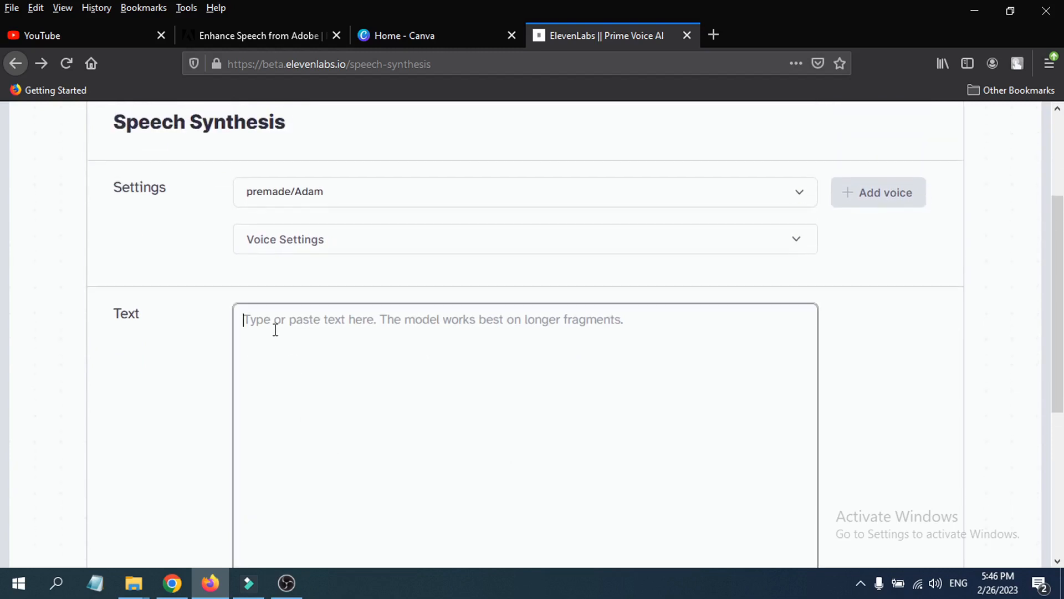
{"action": "mouse_move", "coordinate": [431, 363]}
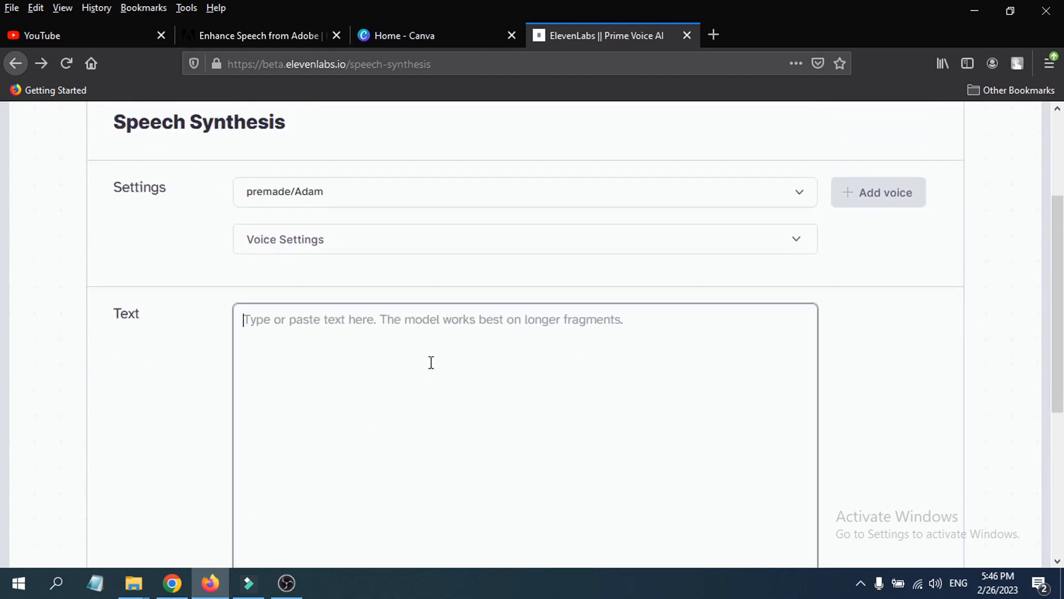
{"action": "scroll", "scroll_direction": "up", "scroll_amount": 3}
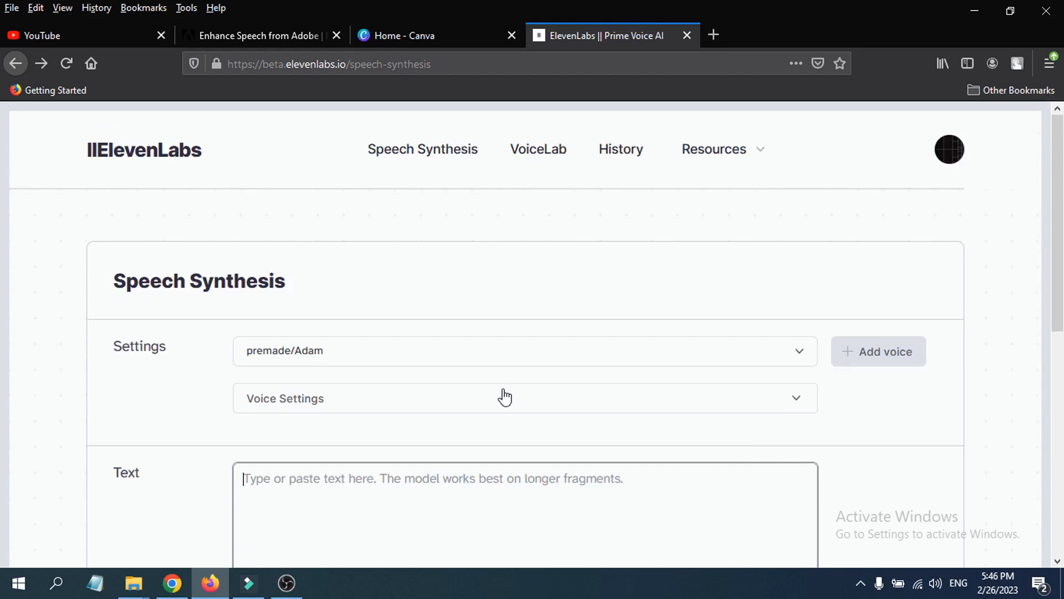
{"action": "scroll", "scroll_direction": "down", "scroll_amount": 3}
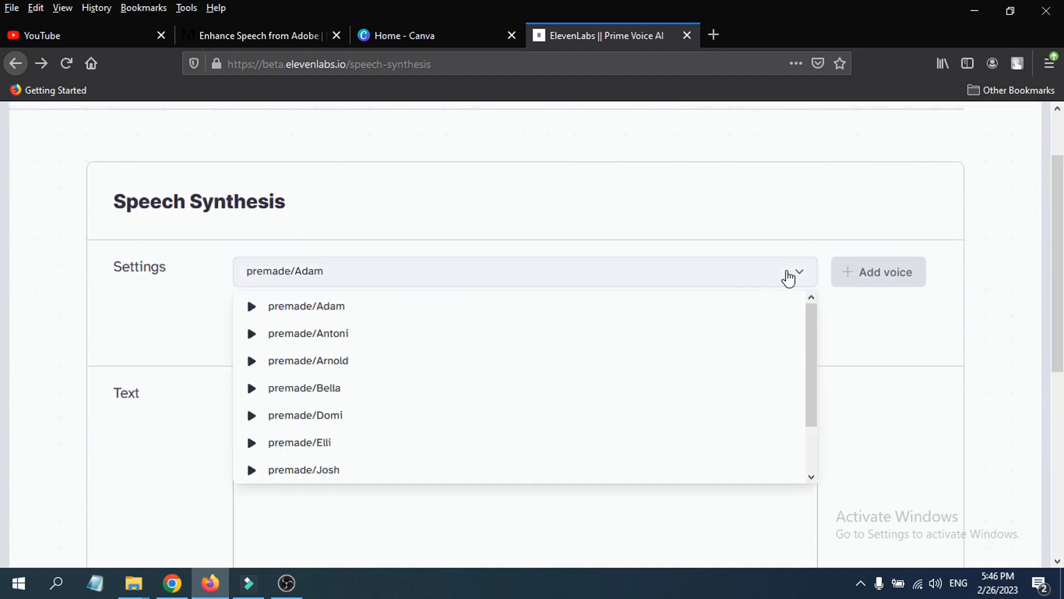
Open the premade voice list and preview the Adam, Bella and Josh samples.
{"action": "scroll", "scroll_direction": "down", "scroll_amount": 3}
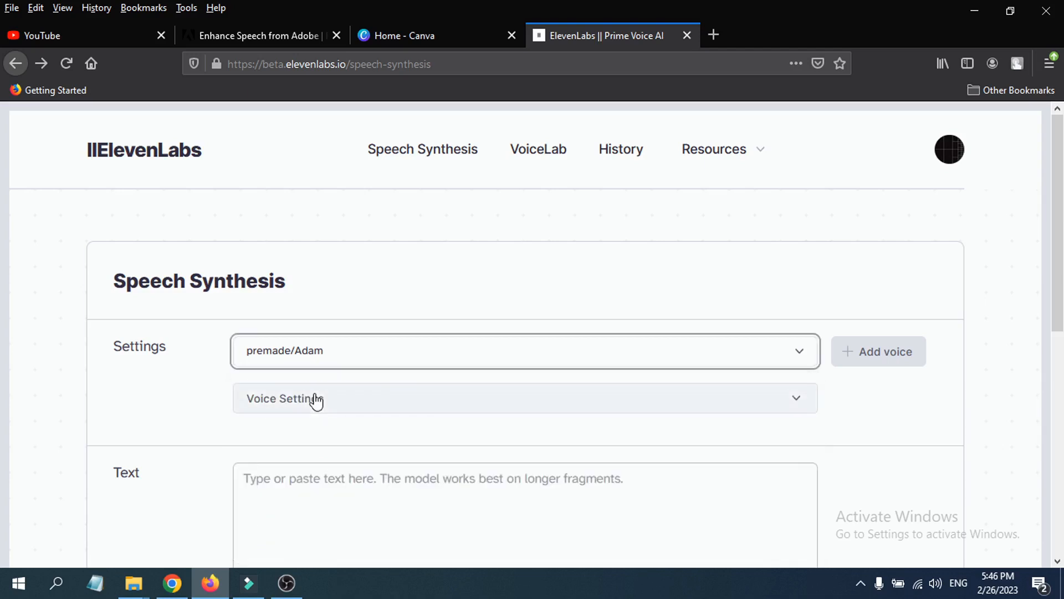
{"action": "left_click", "coordinate": [525, 355]}
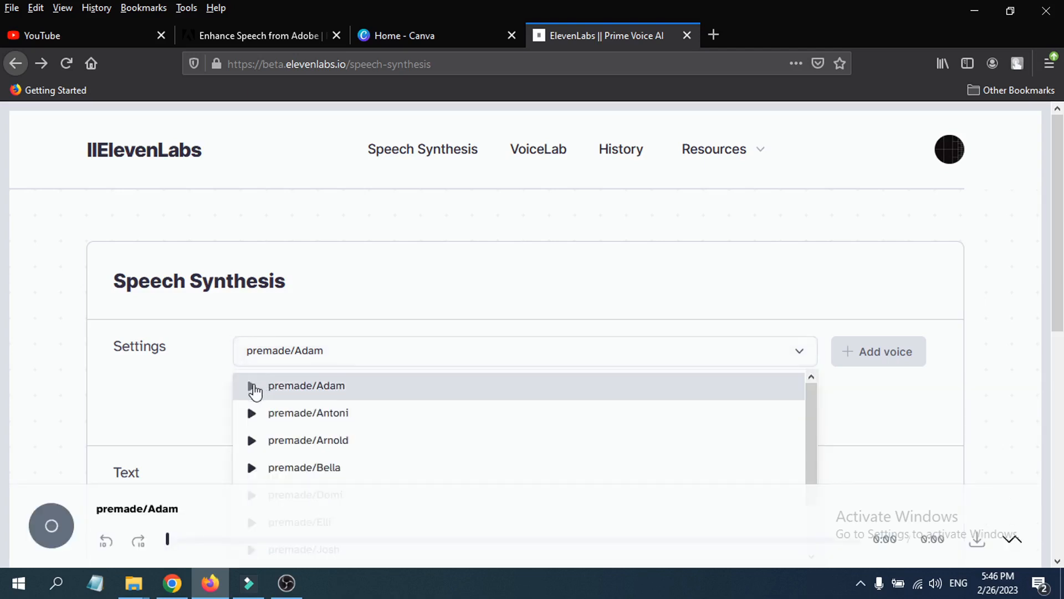
{"action": "left_click", "coordinate": [252, 386]}
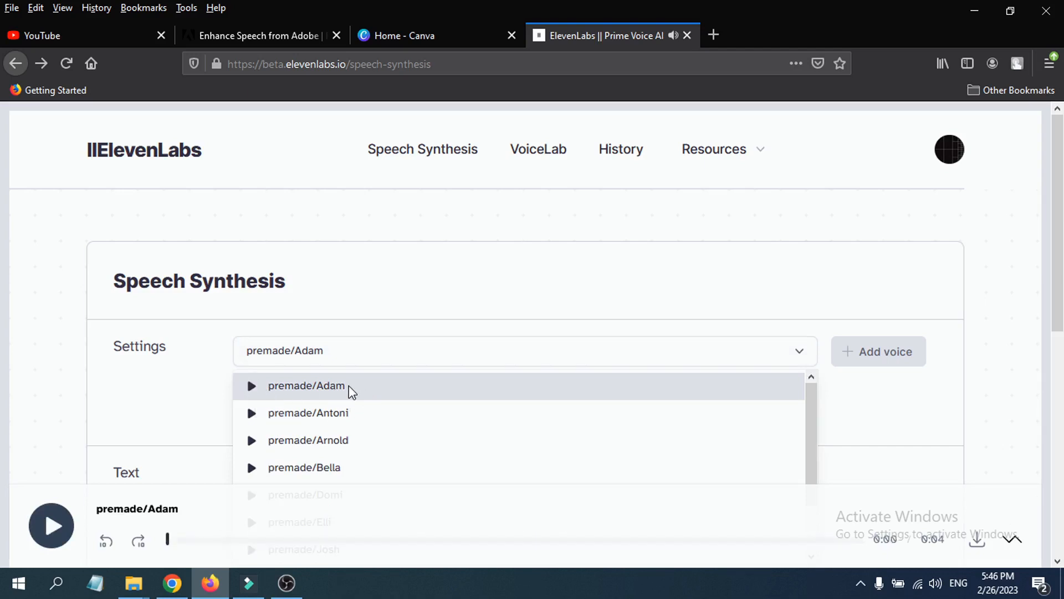
{"action": "scroll", "scroll_direction": "down", "scroll_amount": 3}
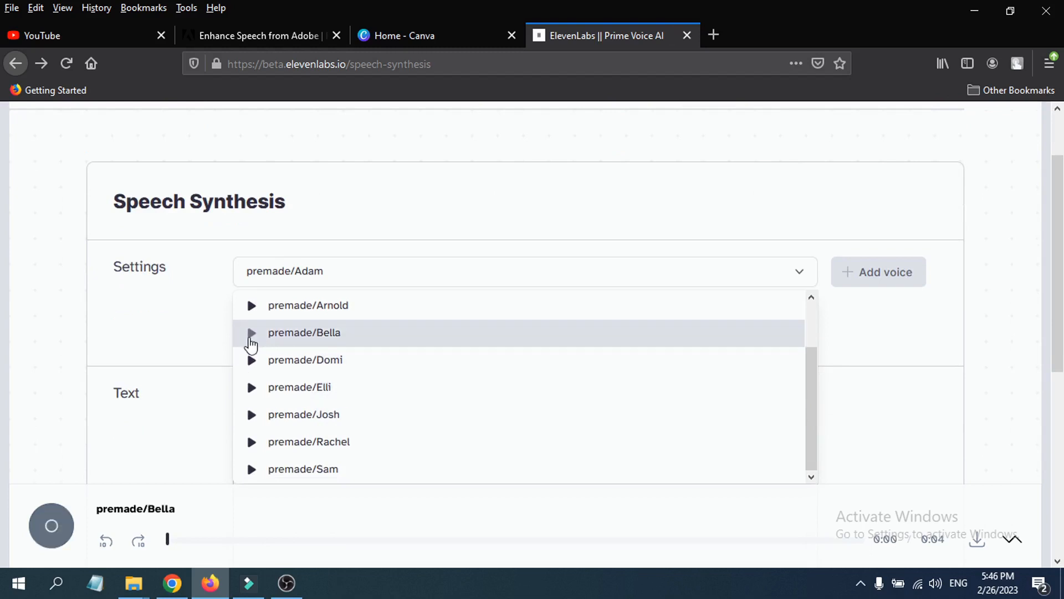
{"action": "left_click", "coordinate": [252, 332]}
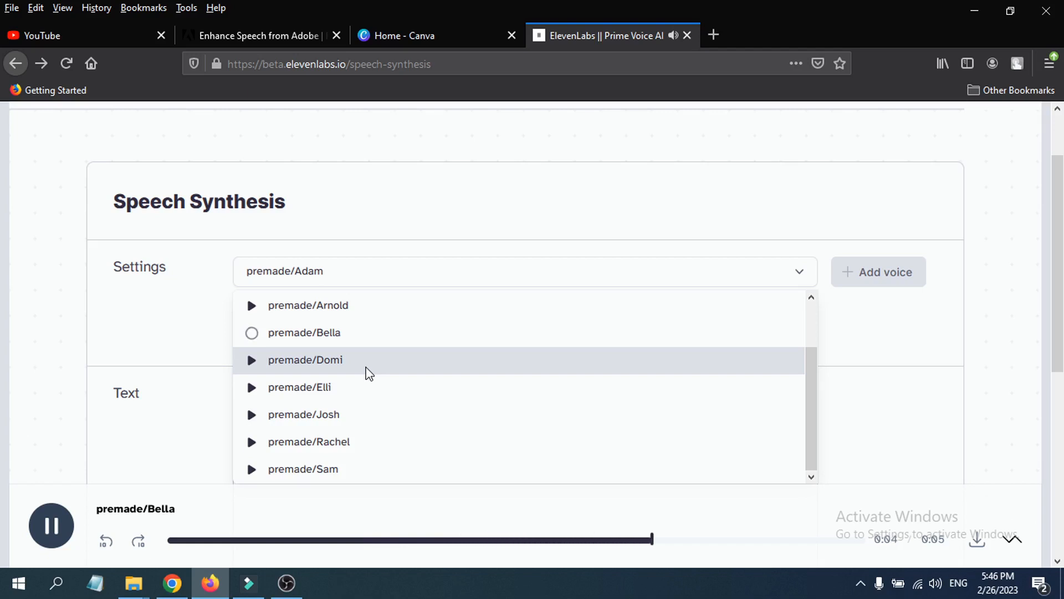
{"action": "left_click", "coordinate": [51, 525]}
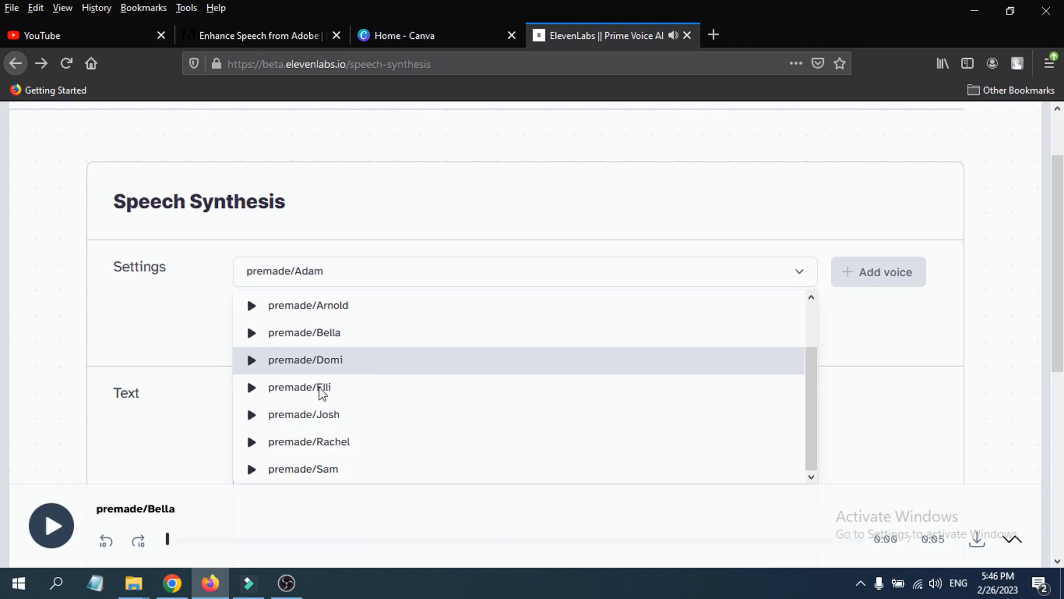
{"action": "mouse_move", "coordinate": [255, 418]}
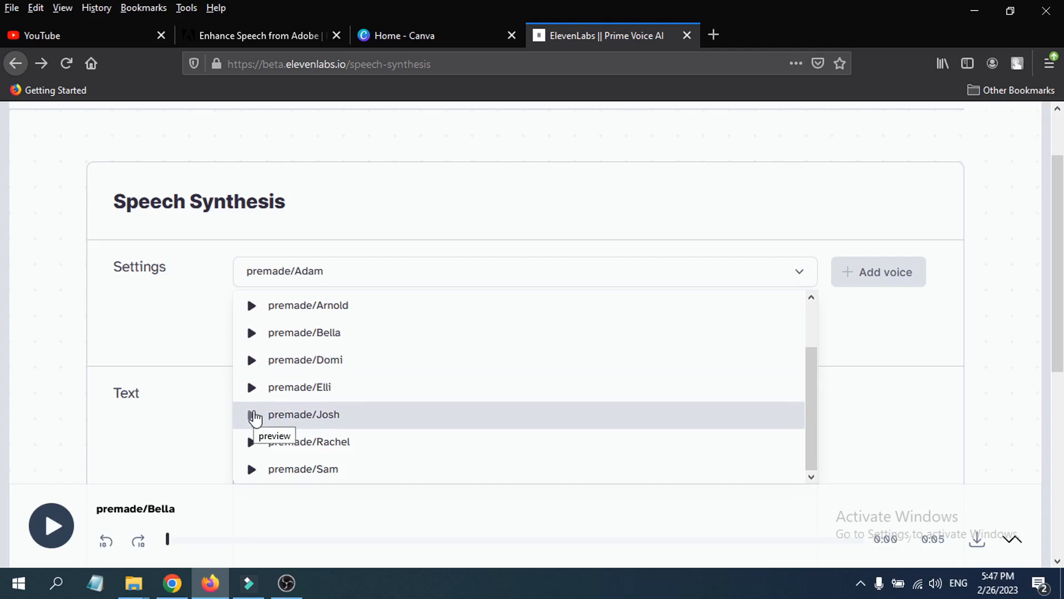
{"action": "left_click", "coordinate": [252, 414]}
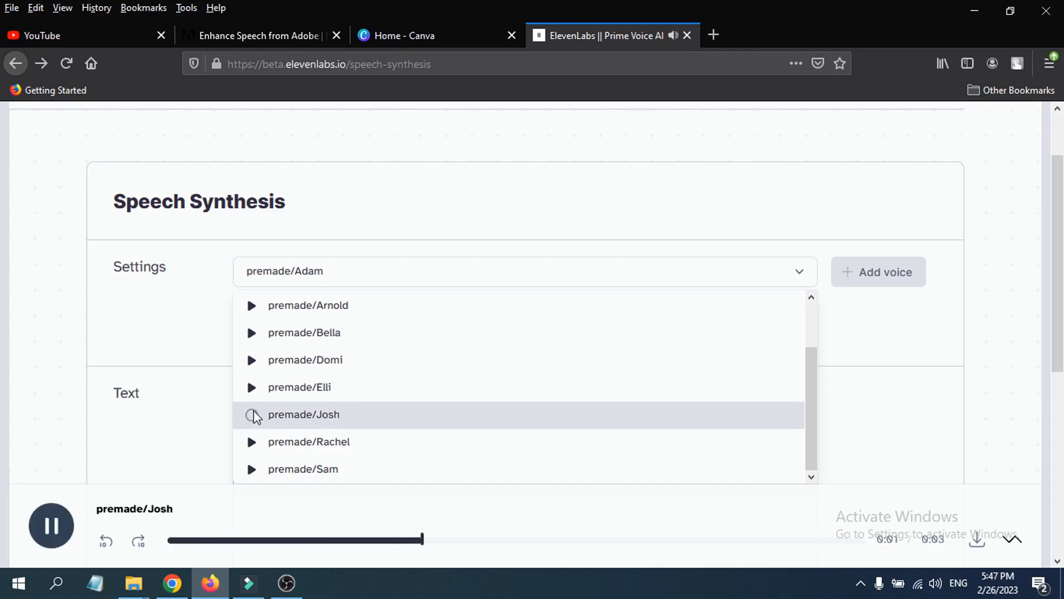
{"action": "left_click", "coordinate": [50, 526]}
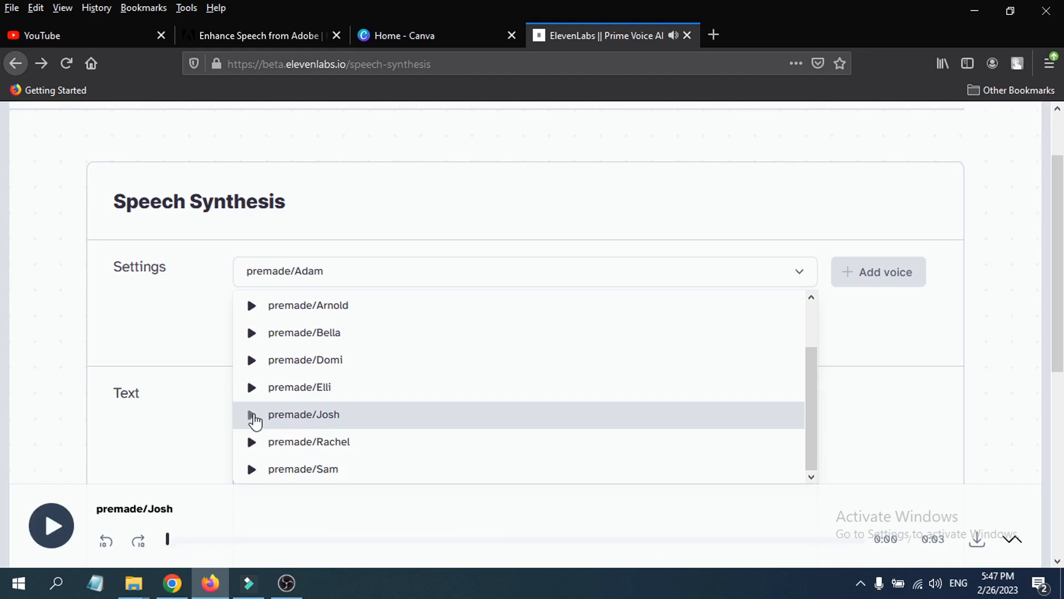
{"action": "mouse_move", "coordinate": [508, 214]}
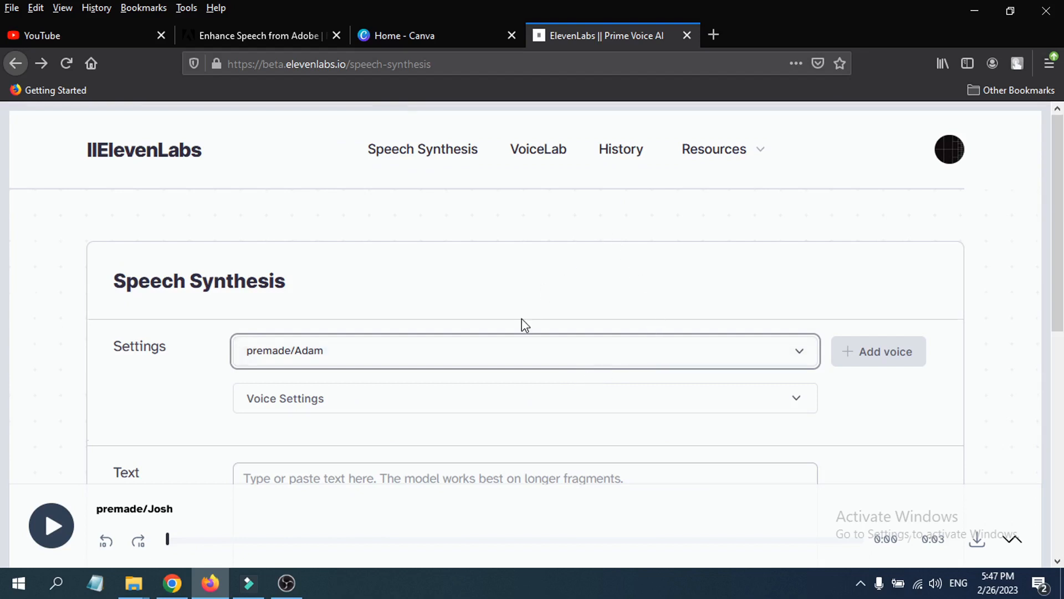
Switch to VoiceLab and scroll to the empty Your Voices list (0/3).
{"action": "scroll", "scroll_direction": "down", "scroll_amount": 3}
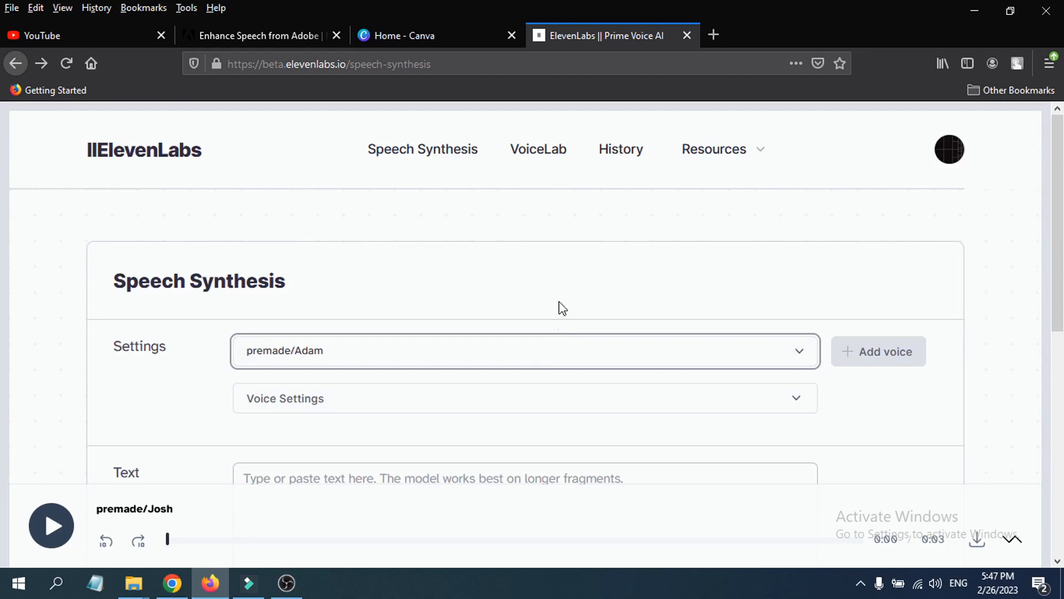
{"action": "left_click", "coordinate": [538, 148]}
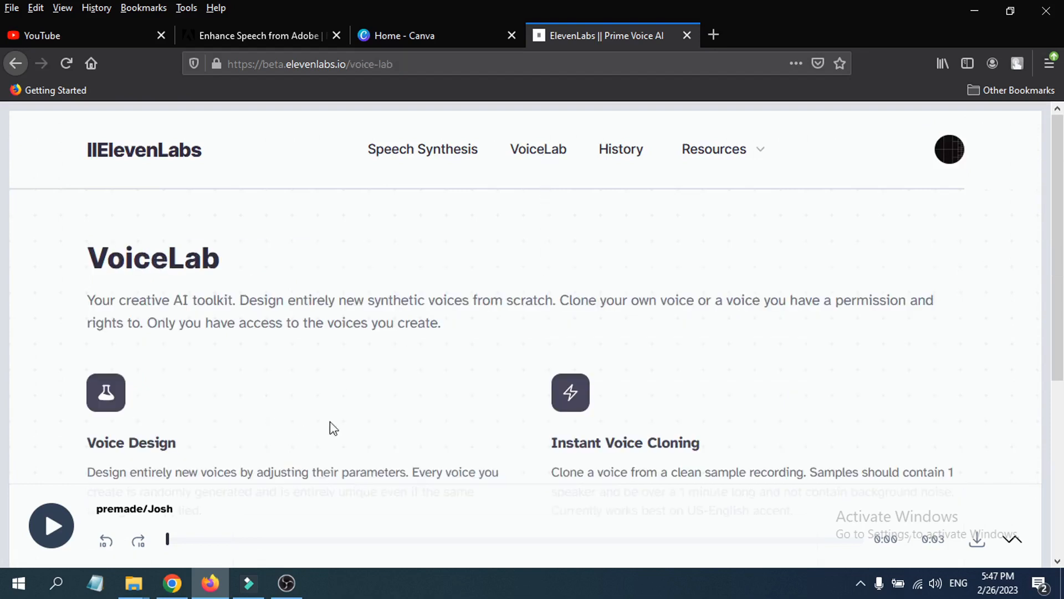
{"action": "scroll", "scroll_direction": "down", "scroll_amount": 3}
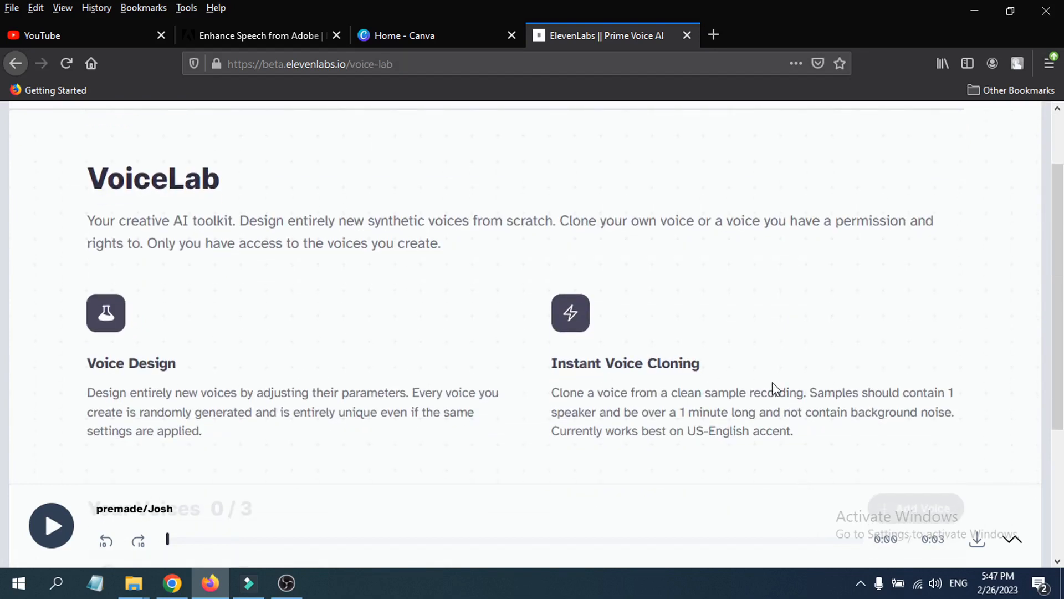
{"action": "mouse_move", "coordinate": [284, 368]}
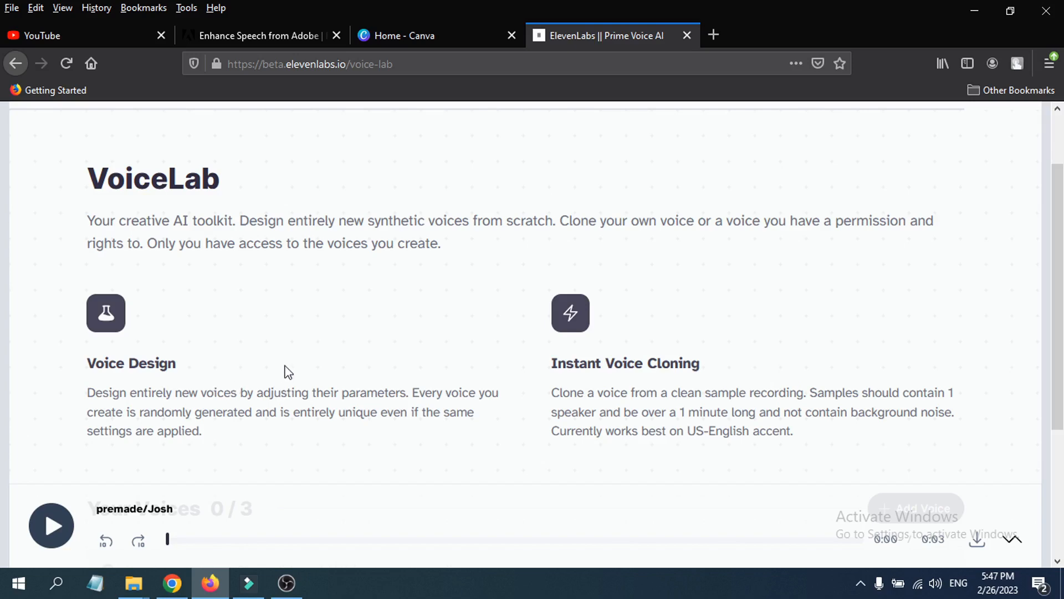
{"action": "mouse_move", "coordinate": [300, 397]}
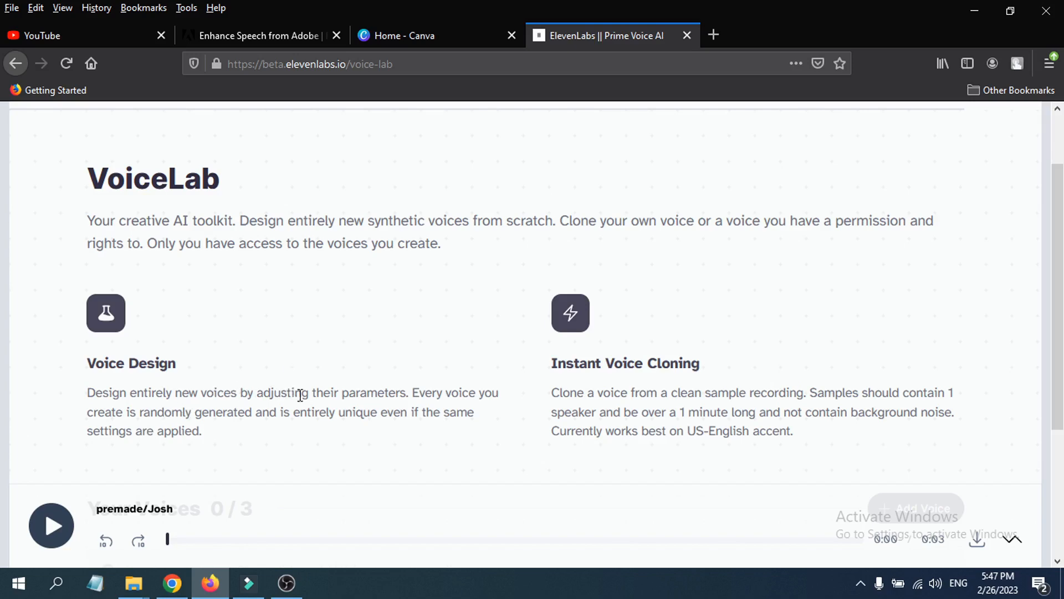
{"action": "mouse_move", "coordinate": [480, 411]}
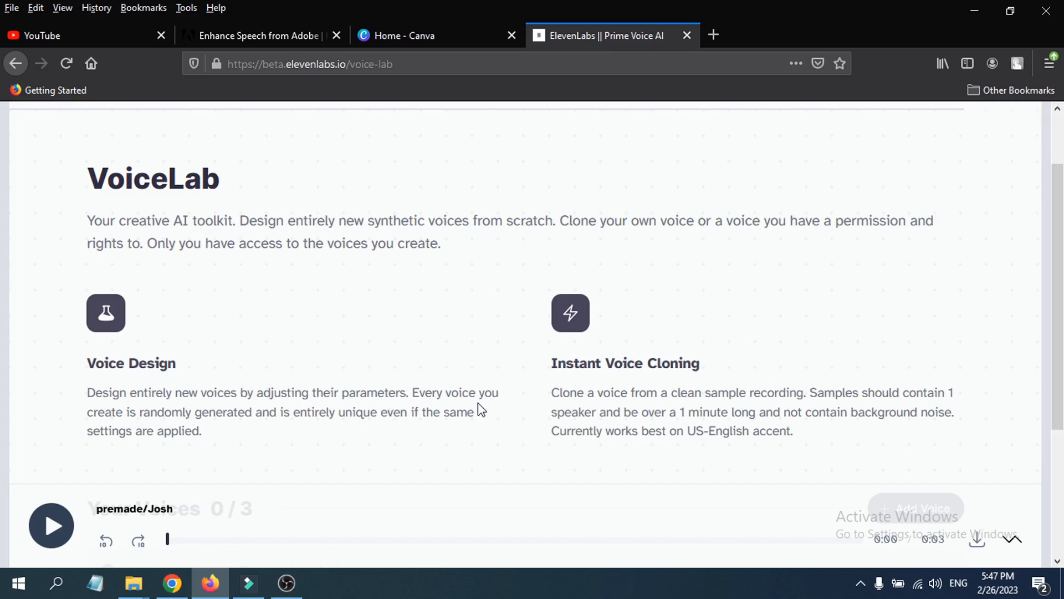
{"action": "mouse_move", "coordinate": [456, 351]}
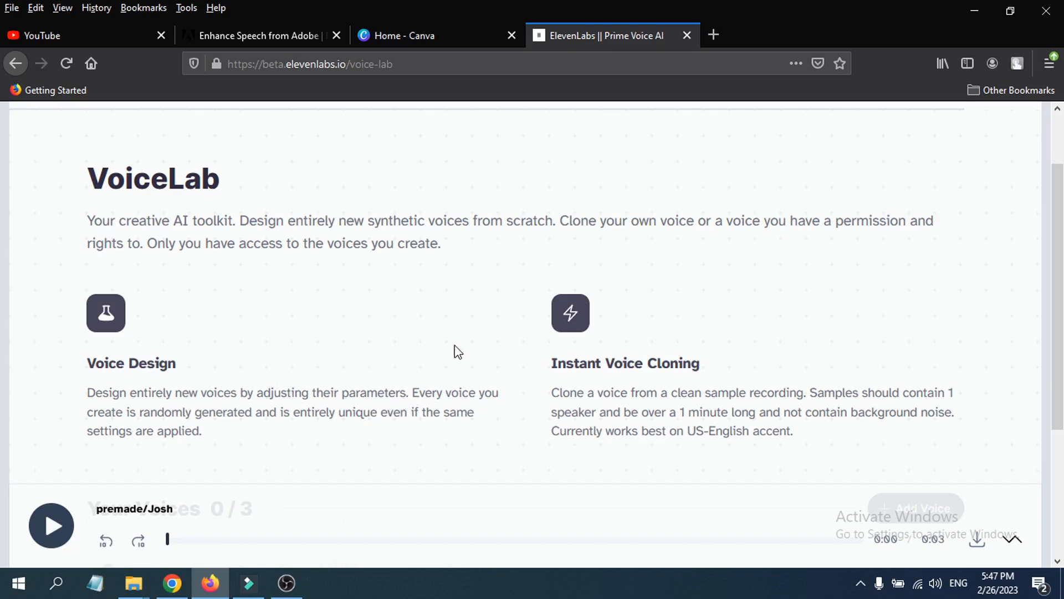
{"action": "mouse_move", "coordinate": [646, 380]}
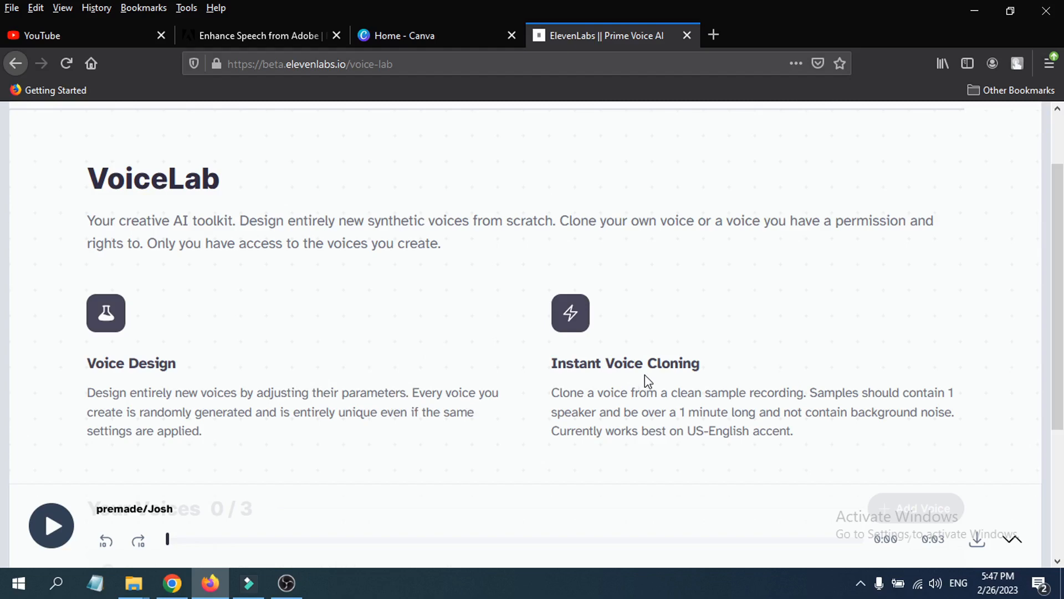
{"action": "scroll", "scroll_direction": "down", "scroll_amount": 3}
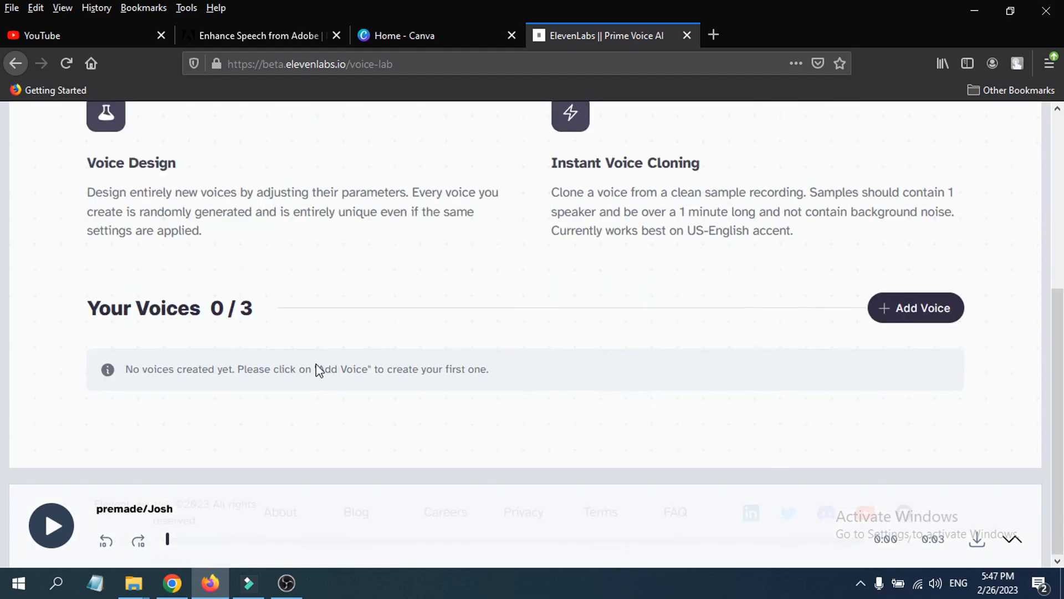
{"action": "mouse_move", "coordinate": [266, 327]}
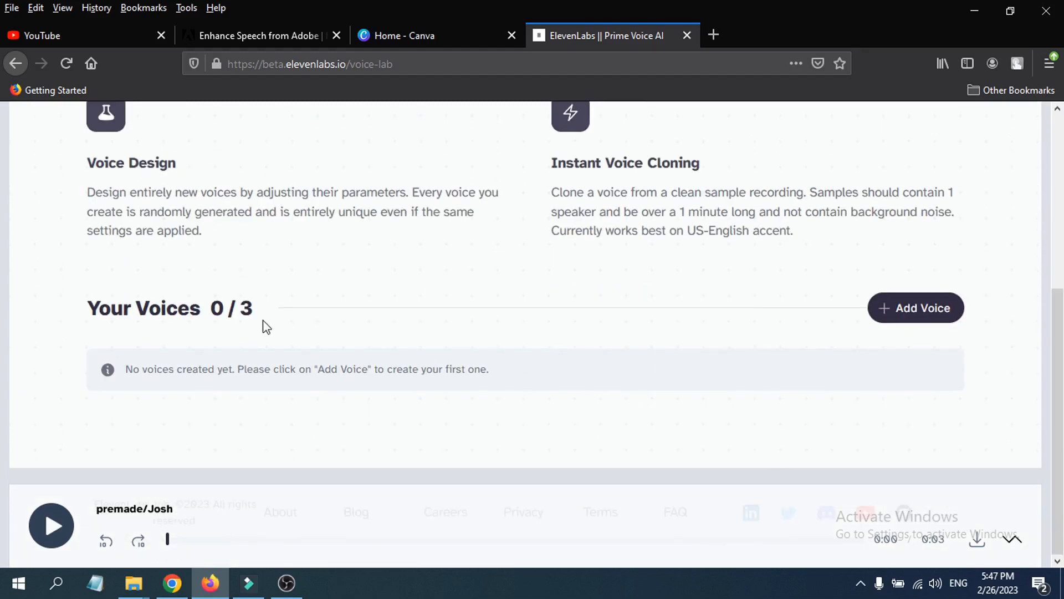
{"action": "mouse_move", "coordinate": [833, 345]}
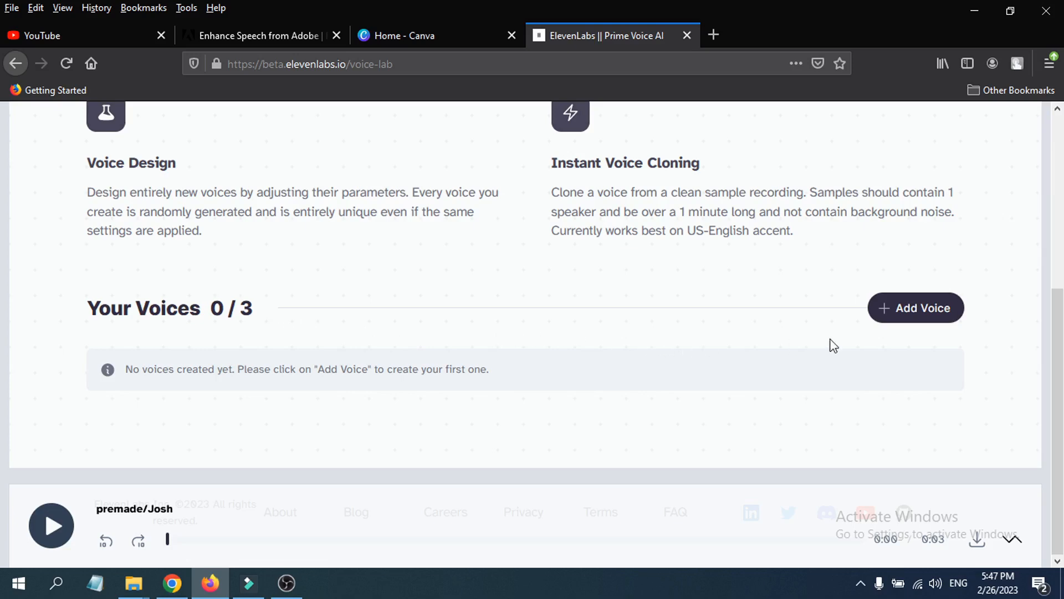
Open Add Voice, dismiss it without creating a voice, and return to Speech Synthesis.
{"action": "left_click", "coordinate": [915, 308]}
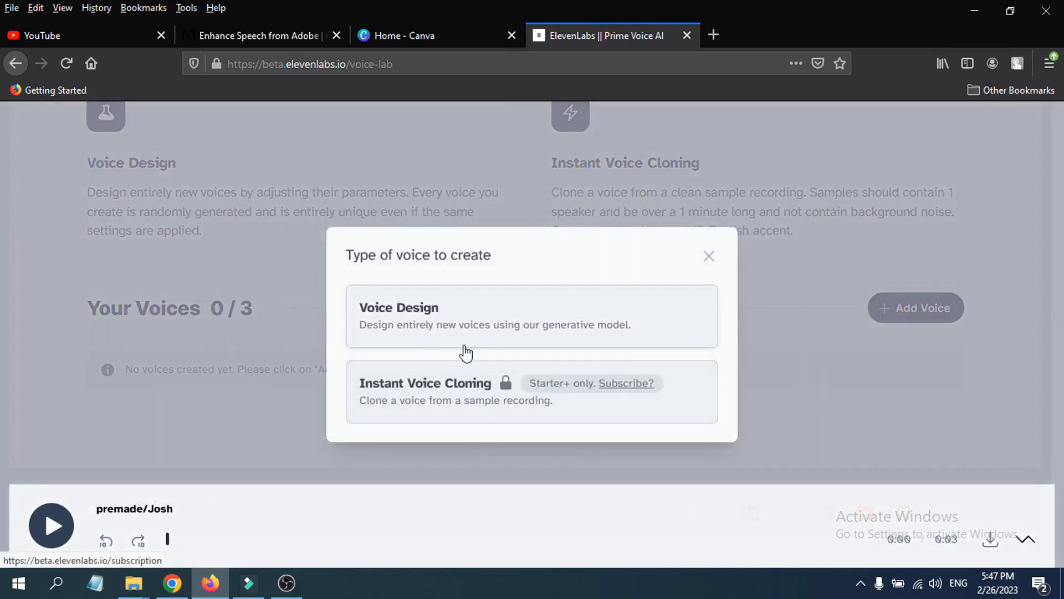
{"action": "mouse_move", "coordinate": [507, 419]}
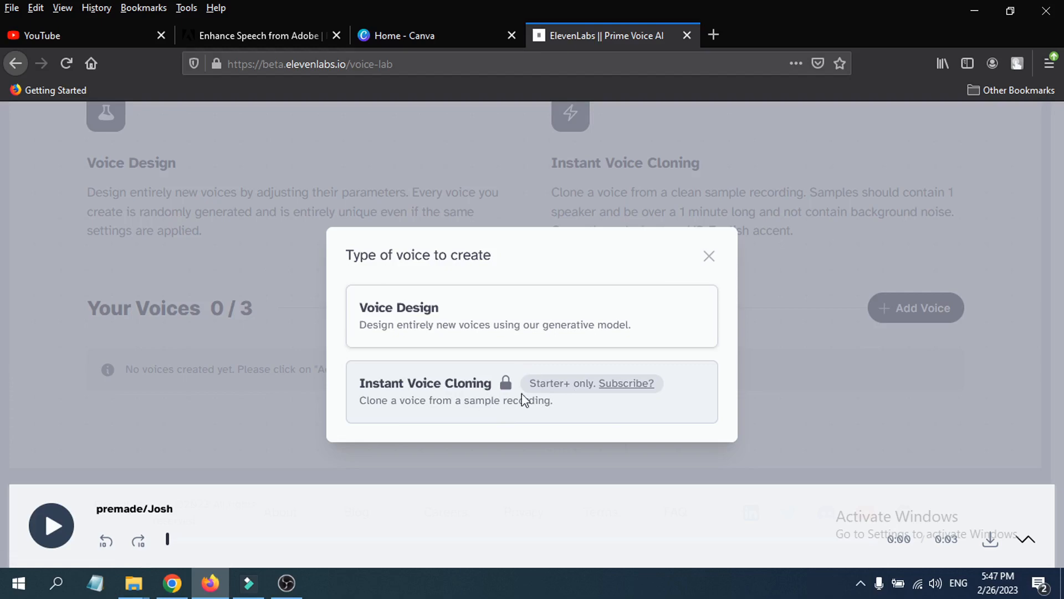
{"action": "left_click", "coordinate": [709, 256]}
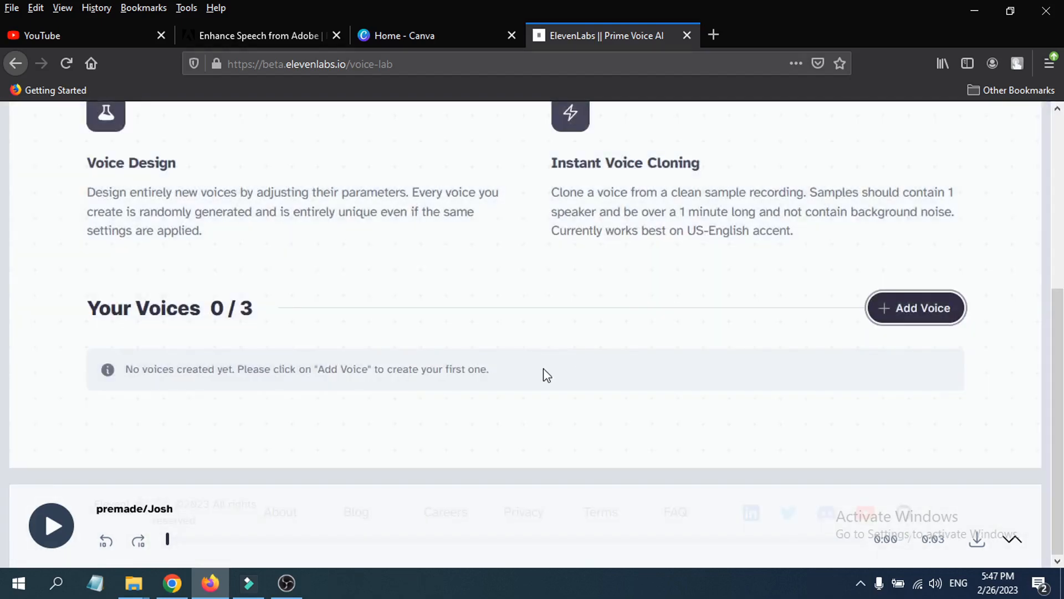
{"action": "scroll", "scroll_direction": "up", "scroll_amount": 3}
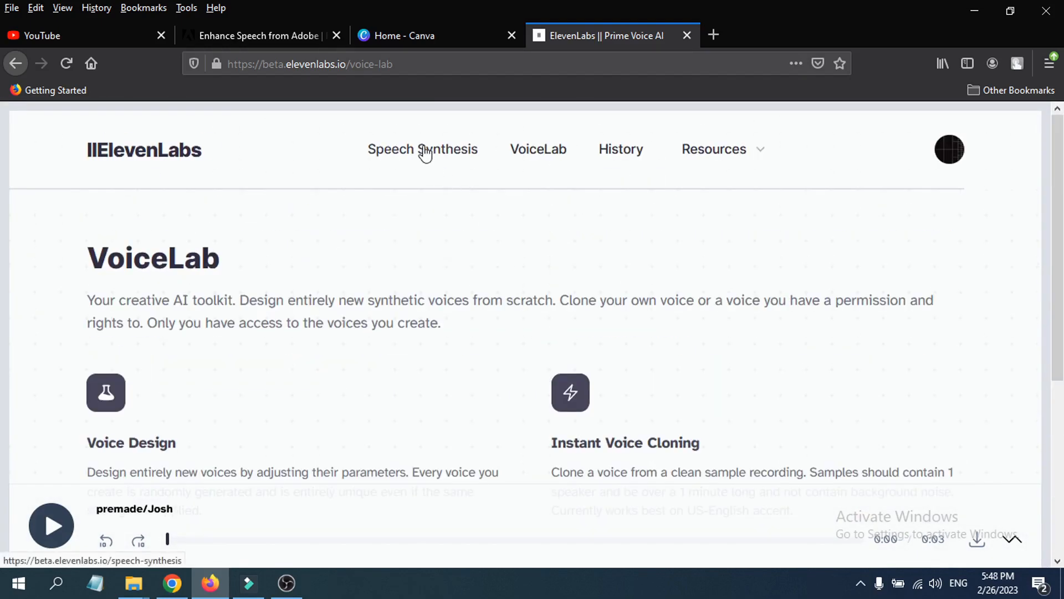
{"action": "left_click", "coordinate": [422, 149]}
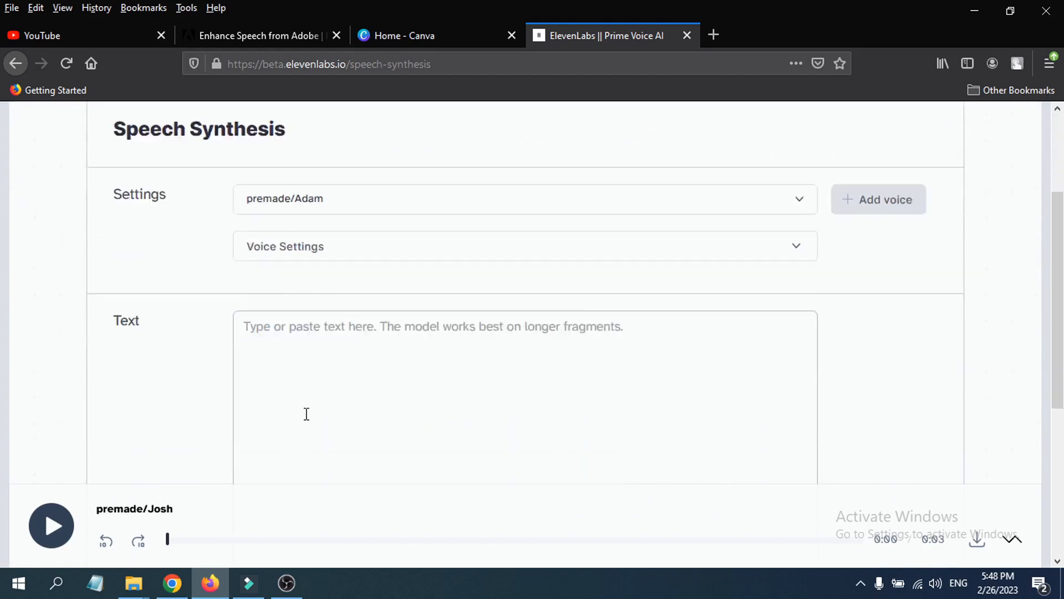
Select the first sentences of ChatGPT's AI definition and return to ElevenLabs.
{"action": "scroll", "scroll_direction": "down", "scroll_amount": 3}
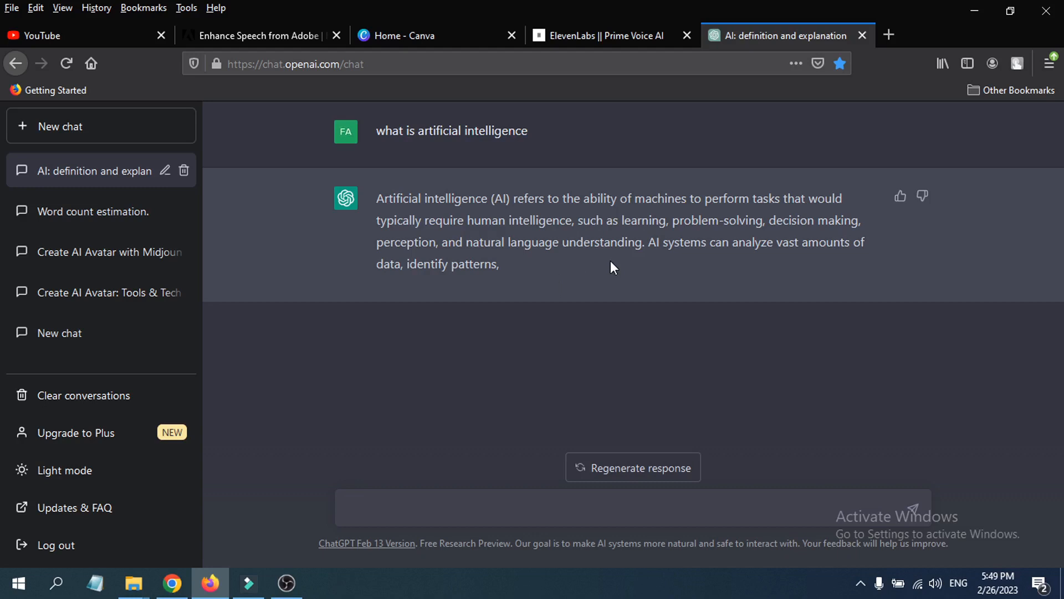
{"action": "left_click_drag", "start_coordinate": [377, 199], "coordinate": [643, 242]}
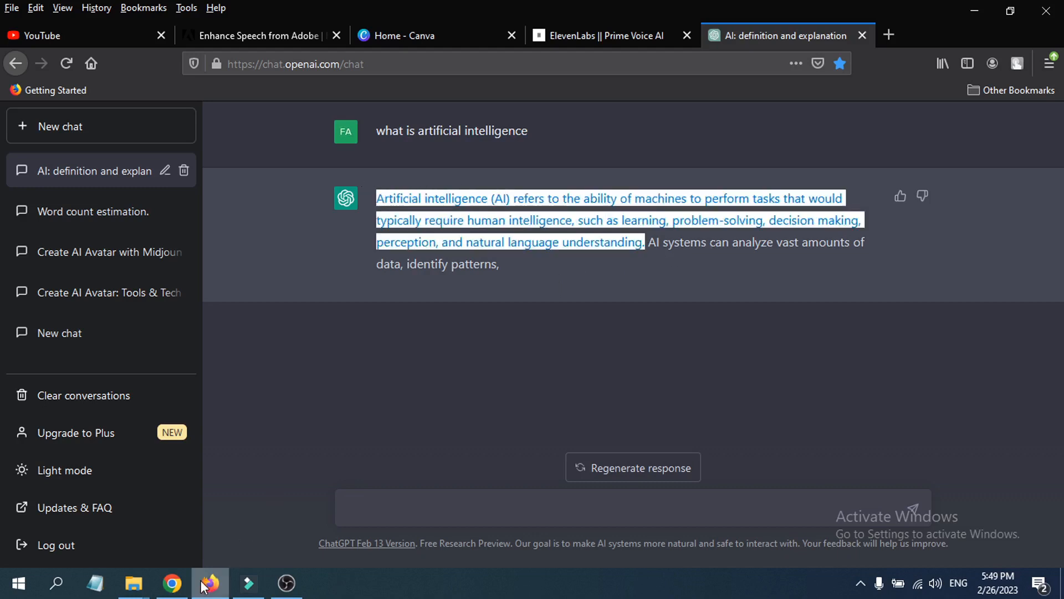
{"action": "left_click", "coordinate": [606, 35]}
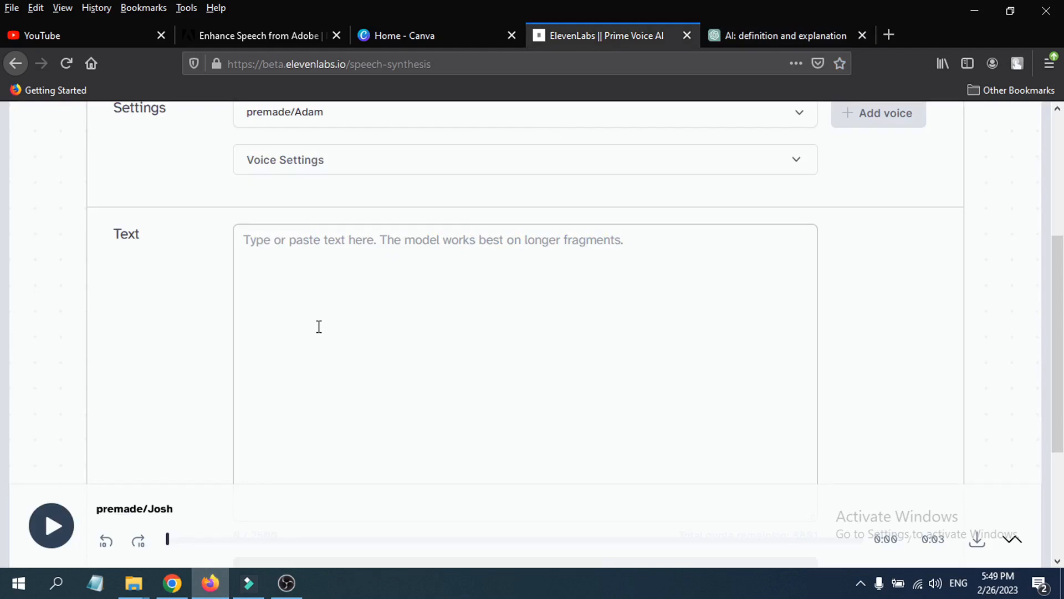
Paste the 228-character AI definition into the Text box and scroll down.
{"action": "type", "text": "Artificial intelligence (AI) refers to the ability of machines to perform tasks that would typically require human intelligence, such as learning, problem-solving, decision making, perception, and natural language understanding."}
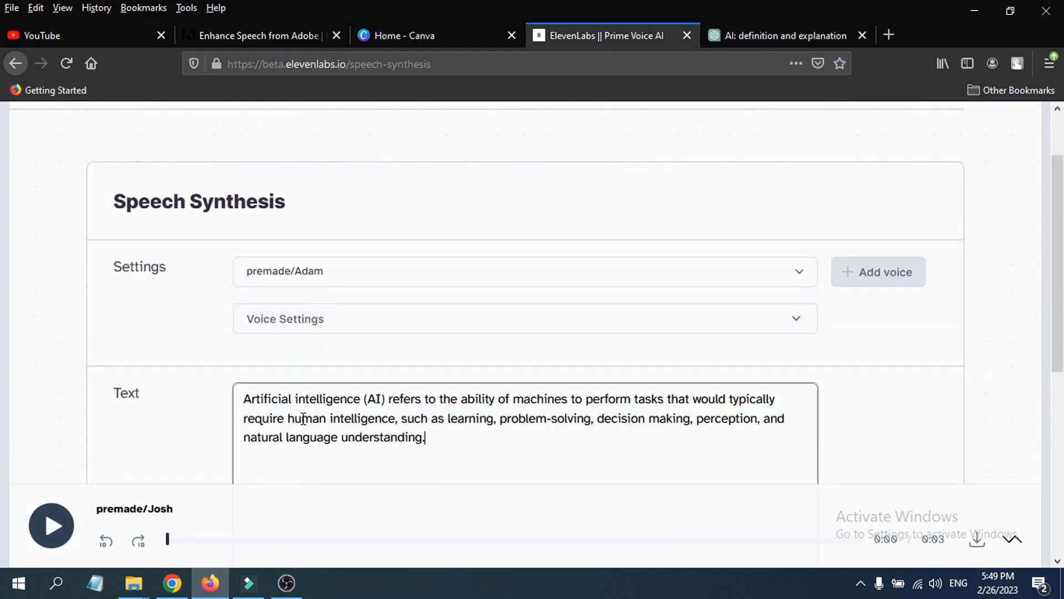
{"action": "scroll", "scroll_direction": "down", "scroll_amount": 3}
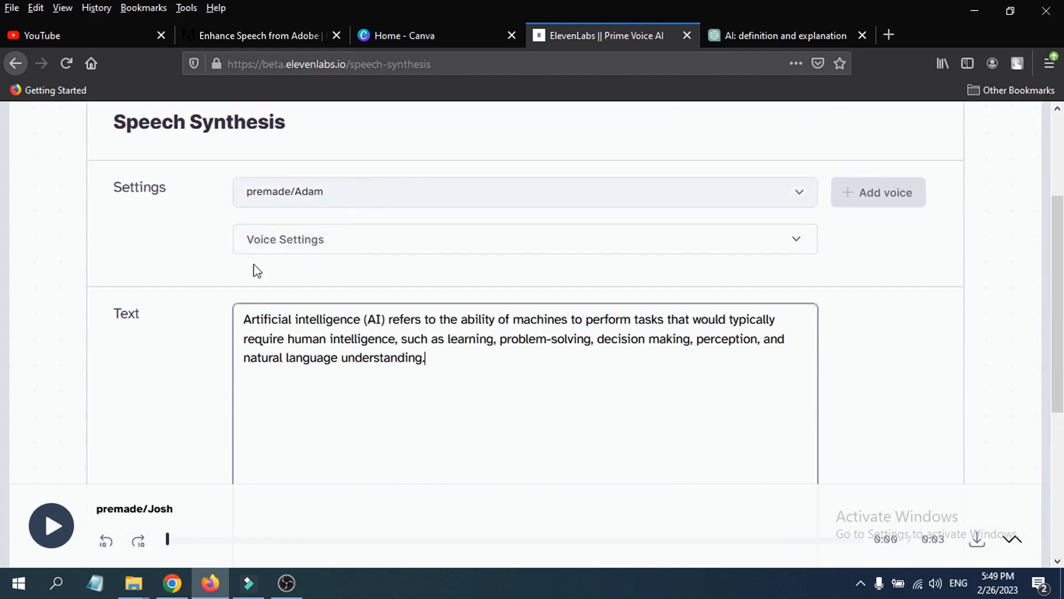
{"action": "scroll", "scroll_direction": "down", "scroll_amount": 3}
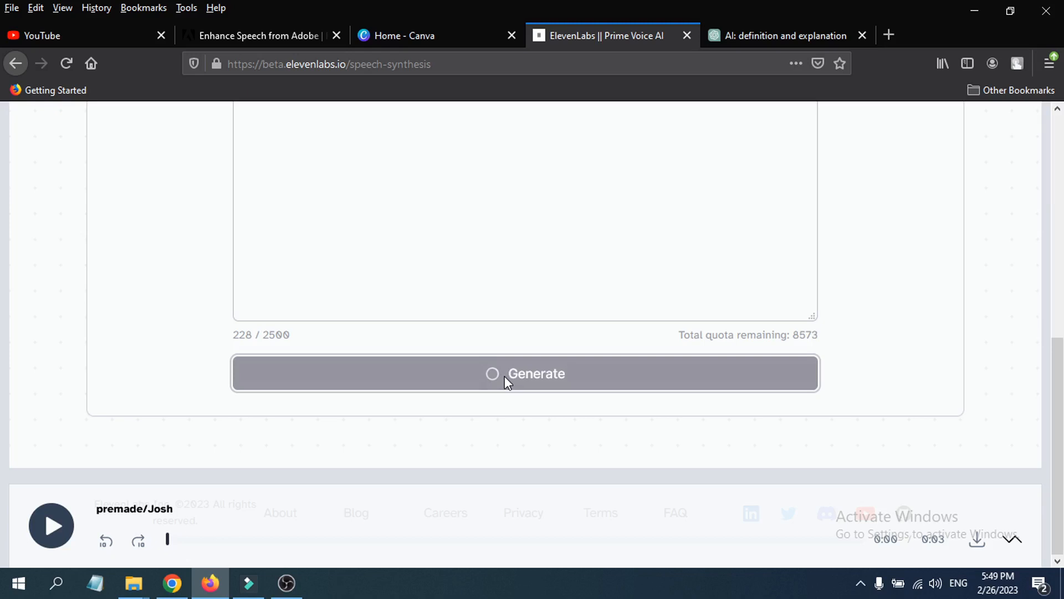
Generate the 14-second Adam clip of the AI definition and play part of it.
{"action": "left_click", "coordinate": [525, 374]}
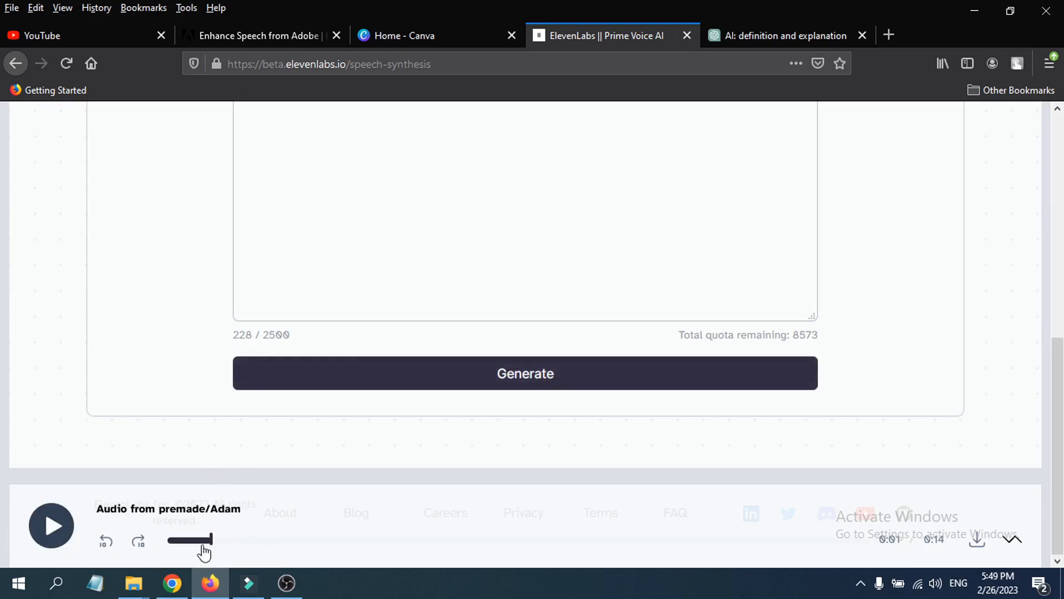
{"action": "left_click", "coordinate": [51, 525]}
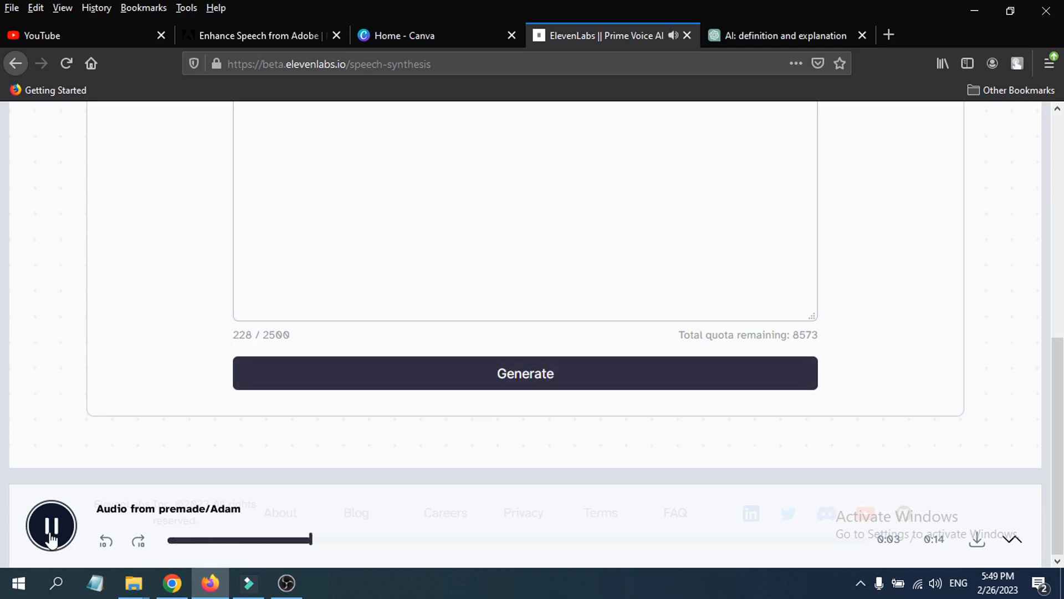
{"action": "left_click", "coordinate": [51, 525]}
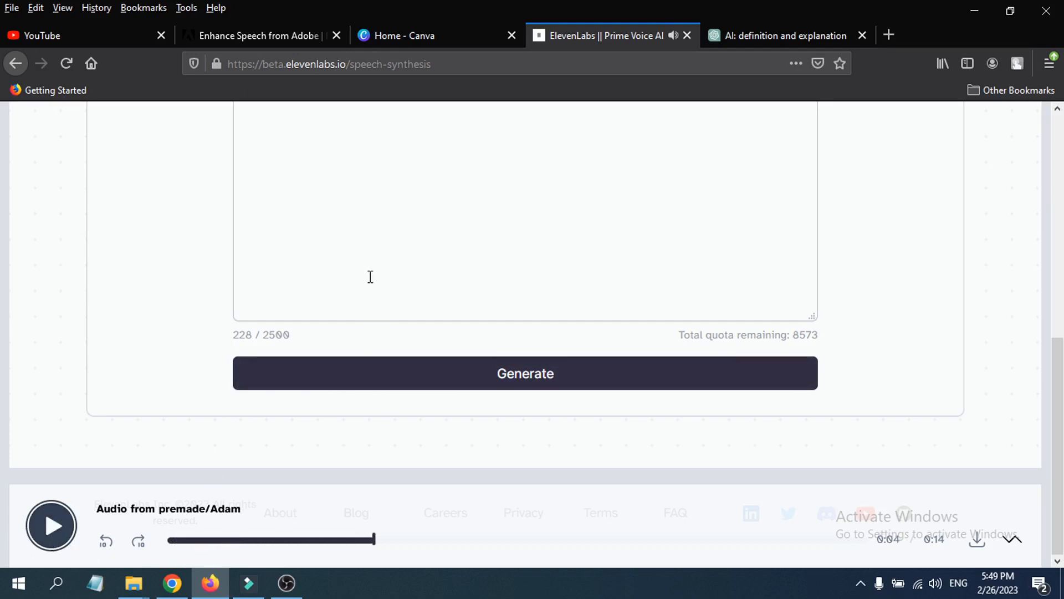
{"action": "scroll", "scroll_direction": "up", "scroll_amount": 3}
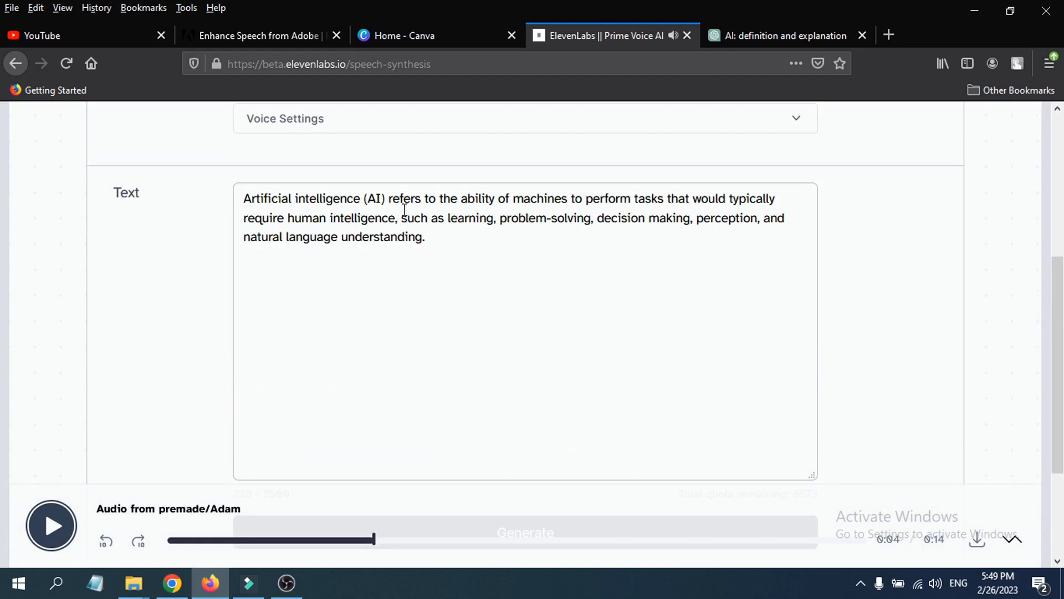
{"action": "scroll", "scroll_direction": "down", "scroll_amount": 3}
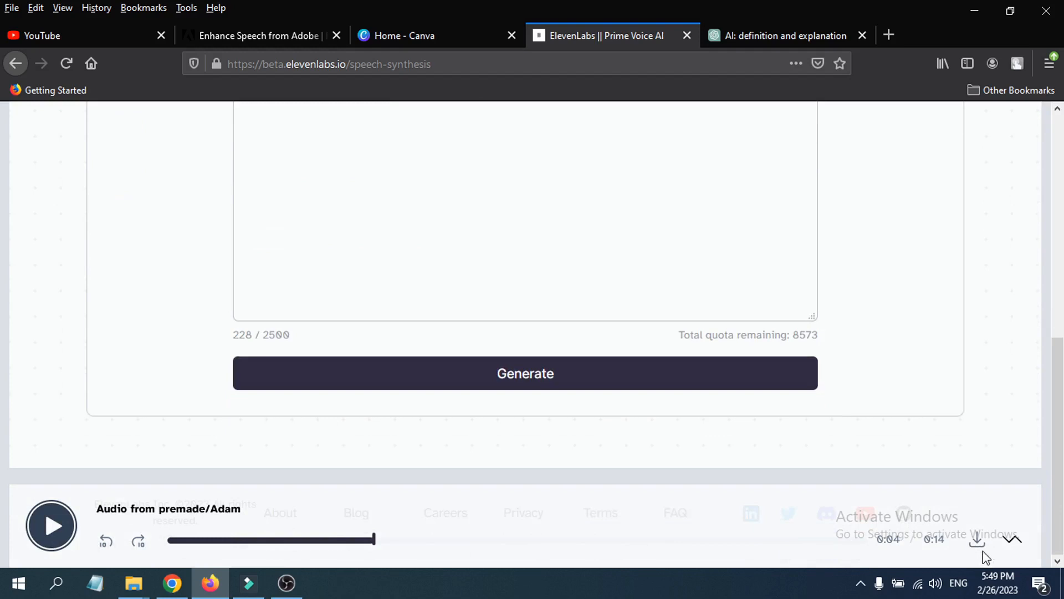
{"action": "mouse_move", "coordinate": [979, 543]}
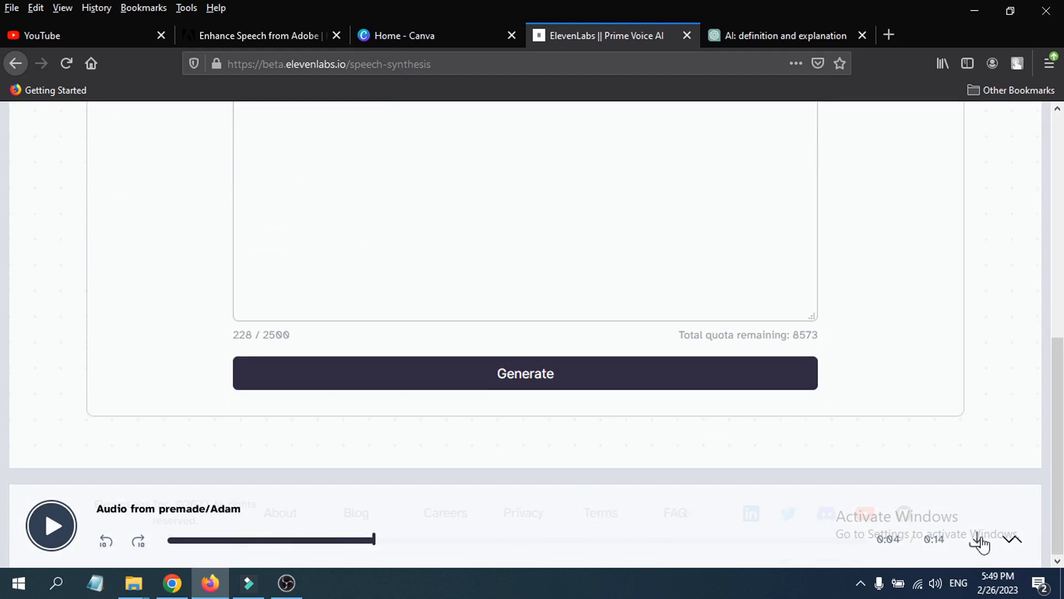
{"action": "mouse_move", "coordinate": [1014, 543]}
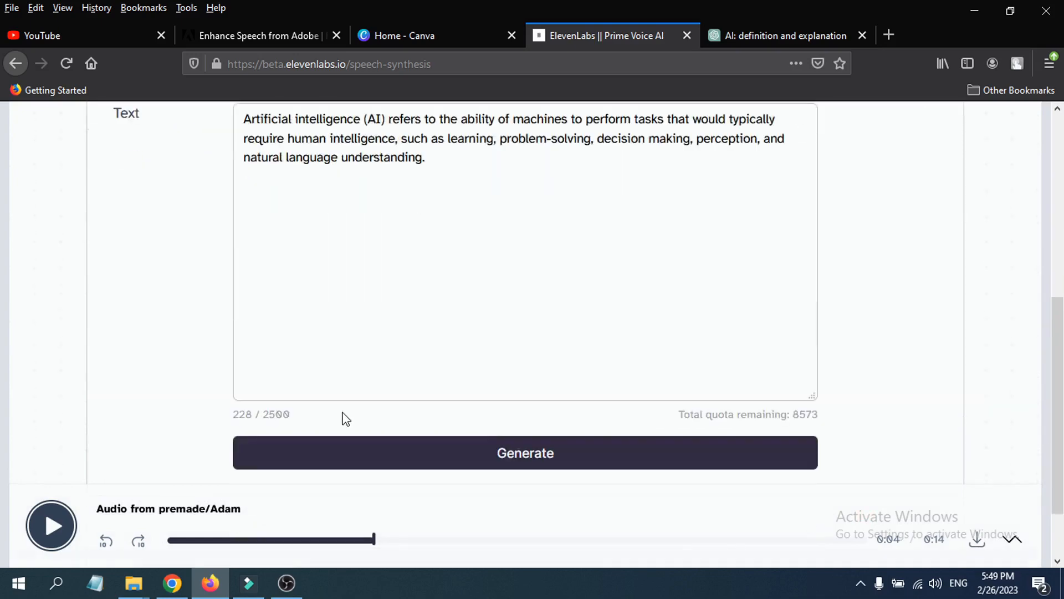
{"action": "mouse_move", "coordinate": [284, 430]}
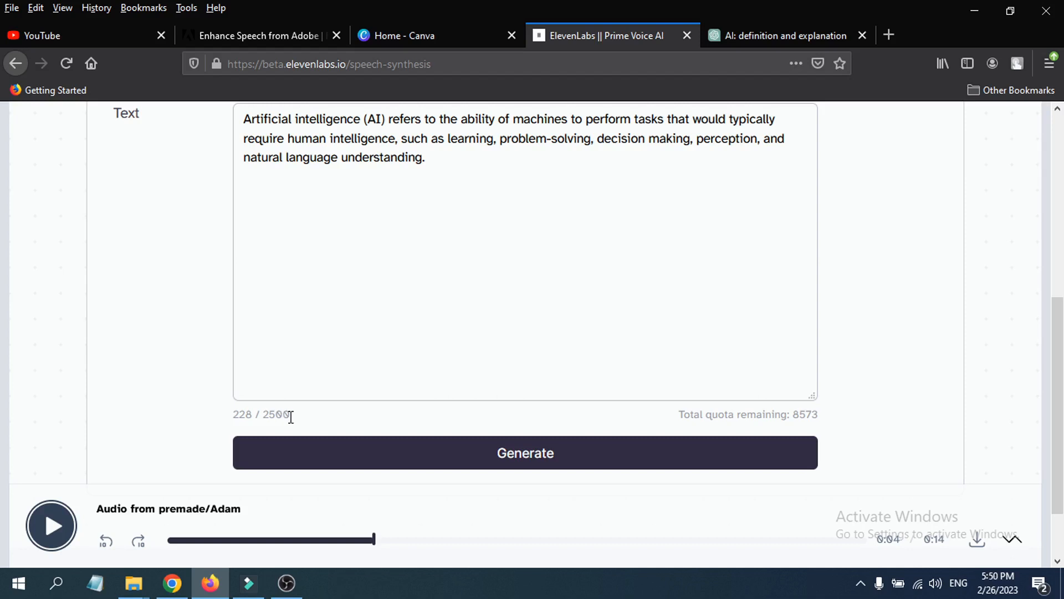
{"action": "mouse_move", "coordinate": [774, 433]}
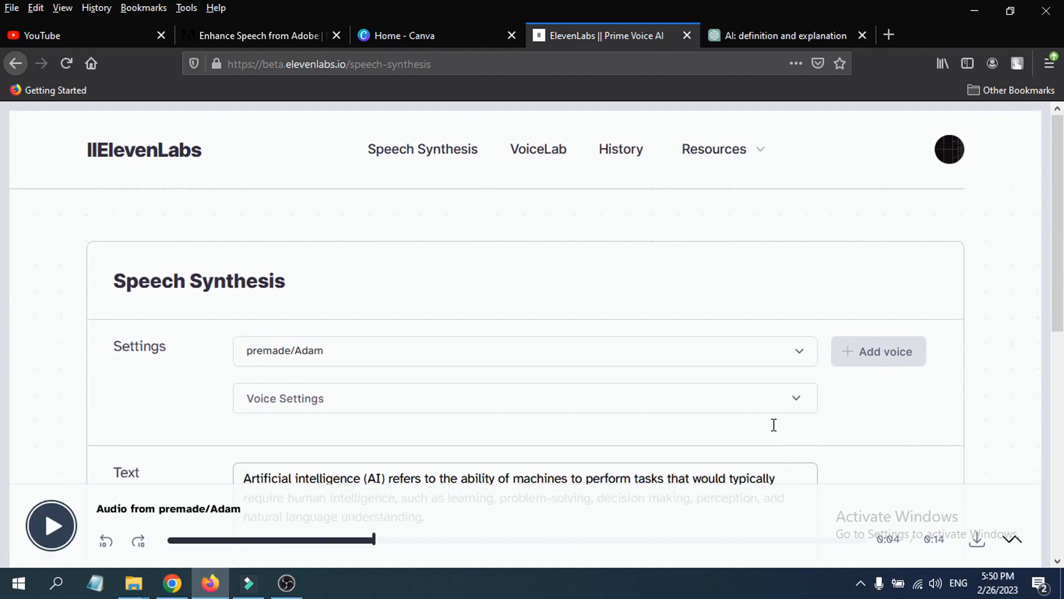
View the Subscription page: free plan with 1,427 of 10,000 characters used.
{"action": "left_click", "coordinate": [949, 149]}
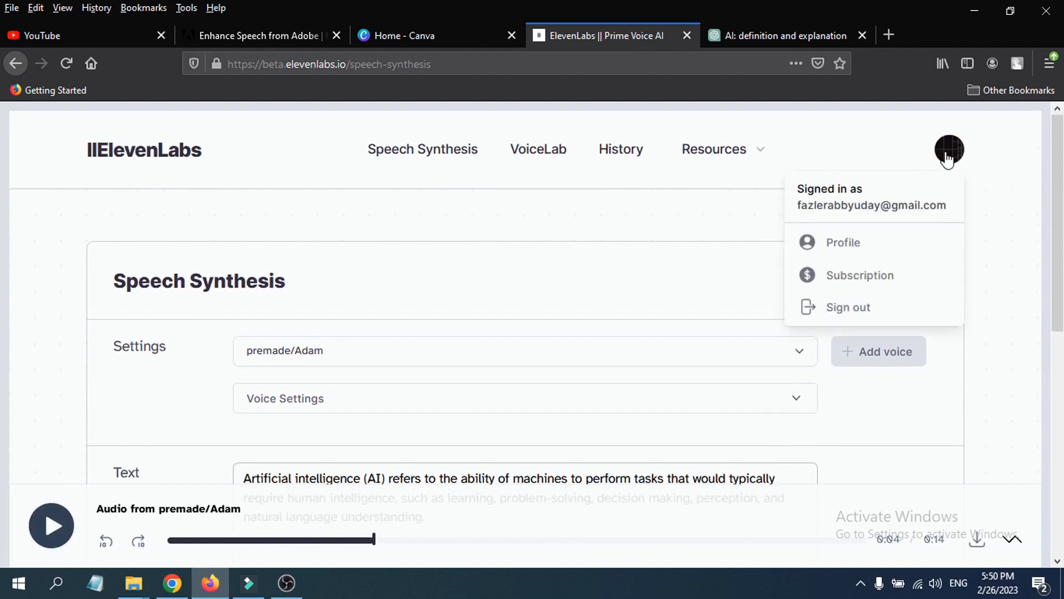
{"action": "left_click", "coordinate": [859, 275]}
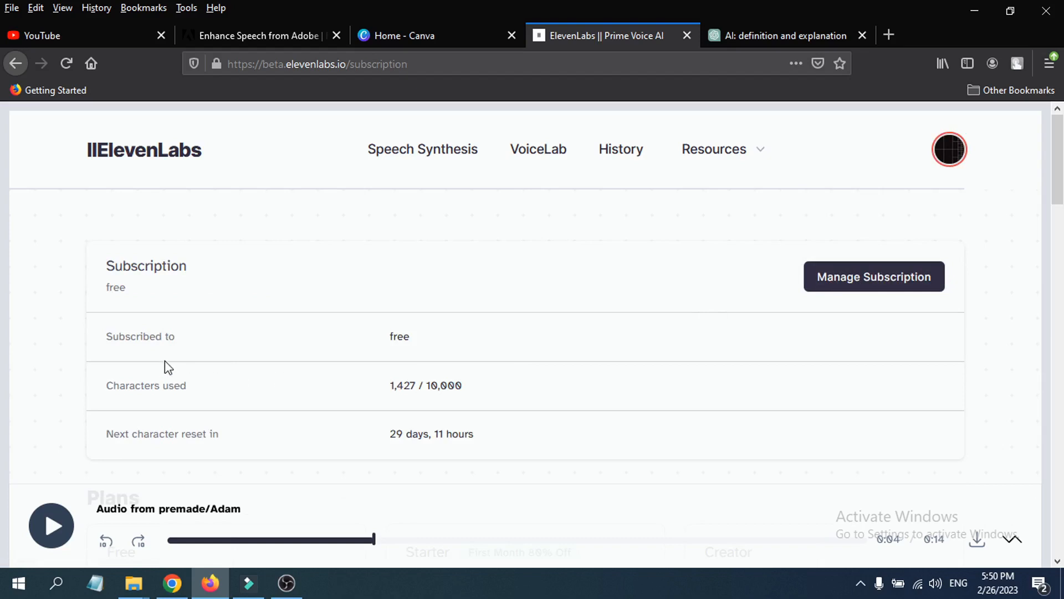
{"action": "mouse_move", "coordinate": [145, 391]}
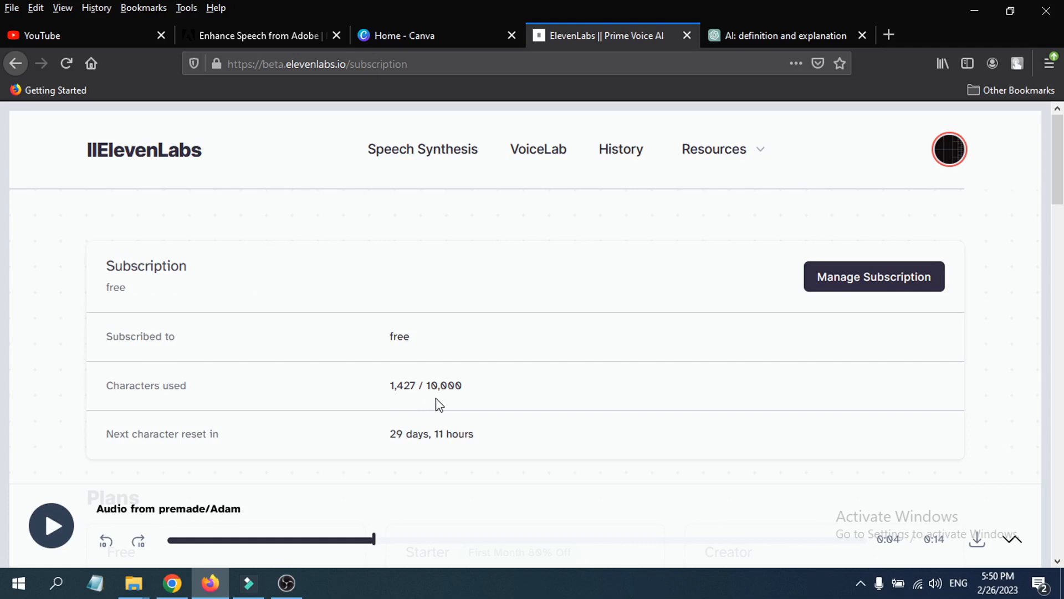
{"action": "scroll", "scroll_direction": "down", "scroll_amount": 3}
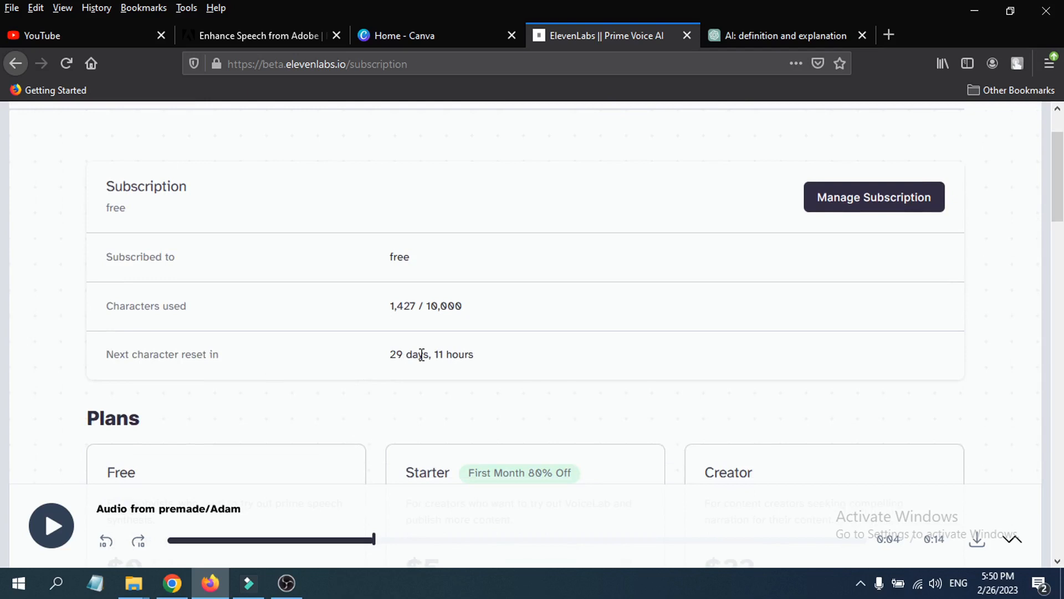
{"action": "mouse_move", "coordinate": [416, 357]}
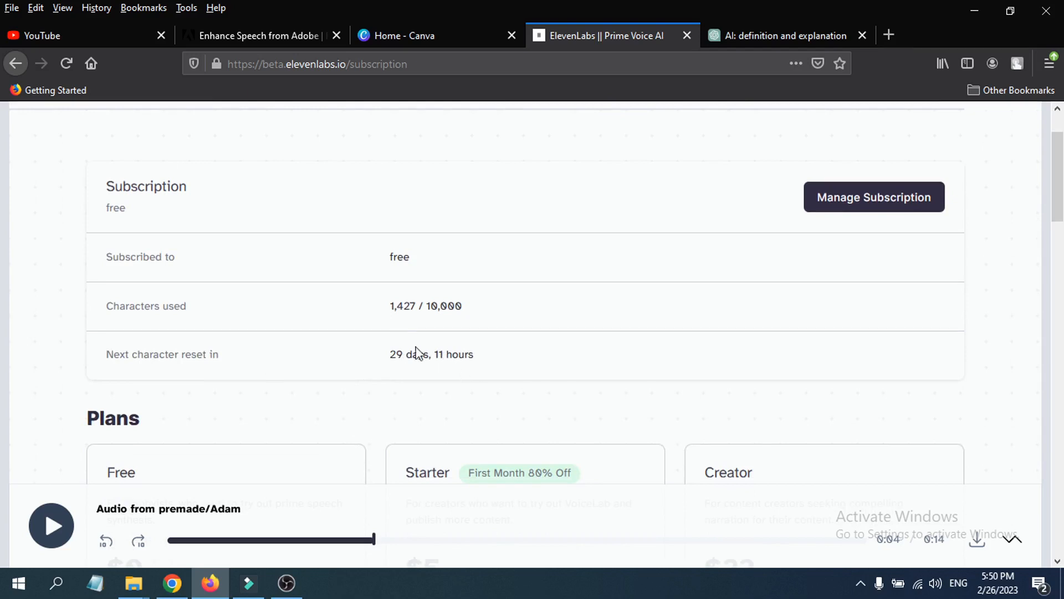
{"action": "scroll", "scroll_direction": "down", "scroll_amount": 3}
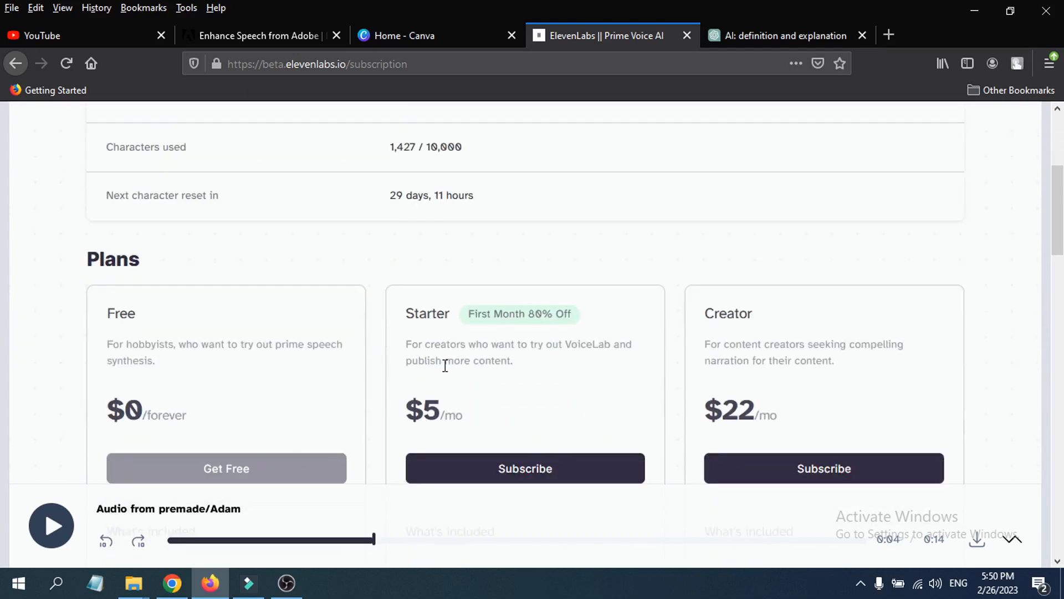
{"action": "mouse_move", "coordinate": [206, 388]}
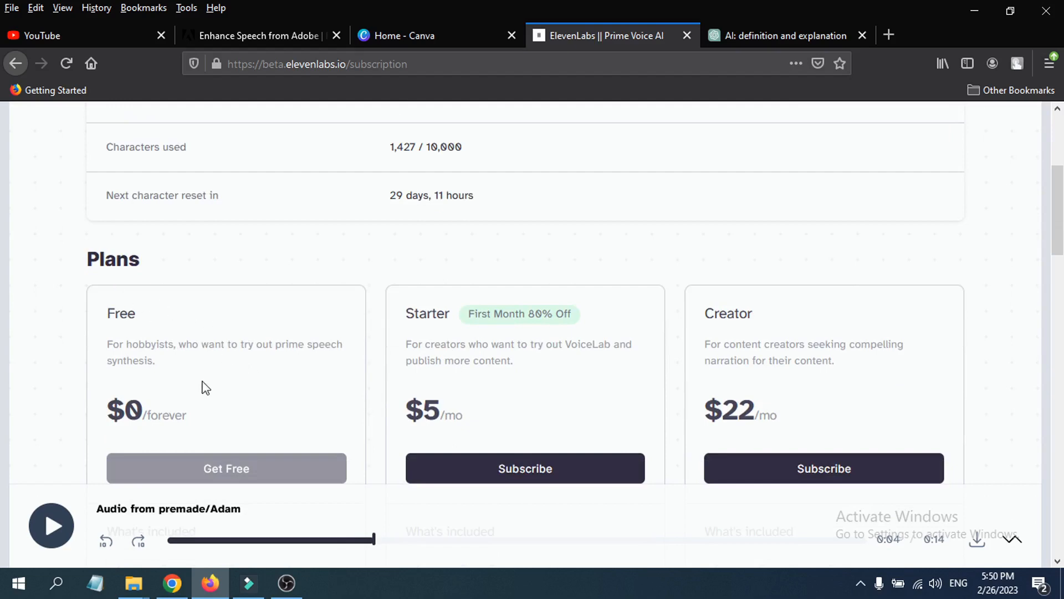
{"action": "scroll", "scroll_direction": "down", "scroll_amount": 3}
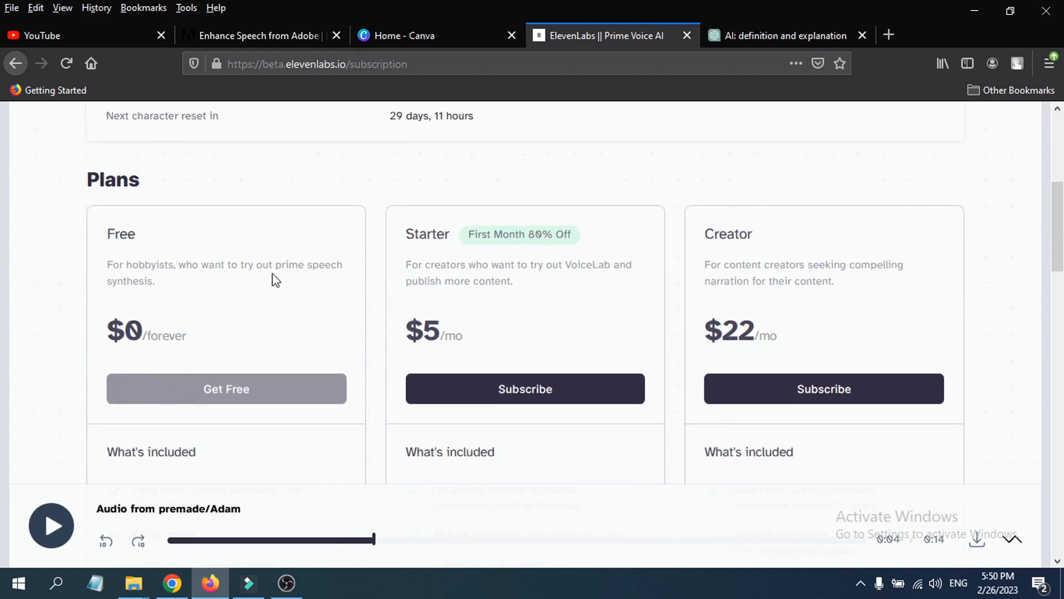
{"action": "scroll", "scroll_direction": "down", "scroll_amount": 3}
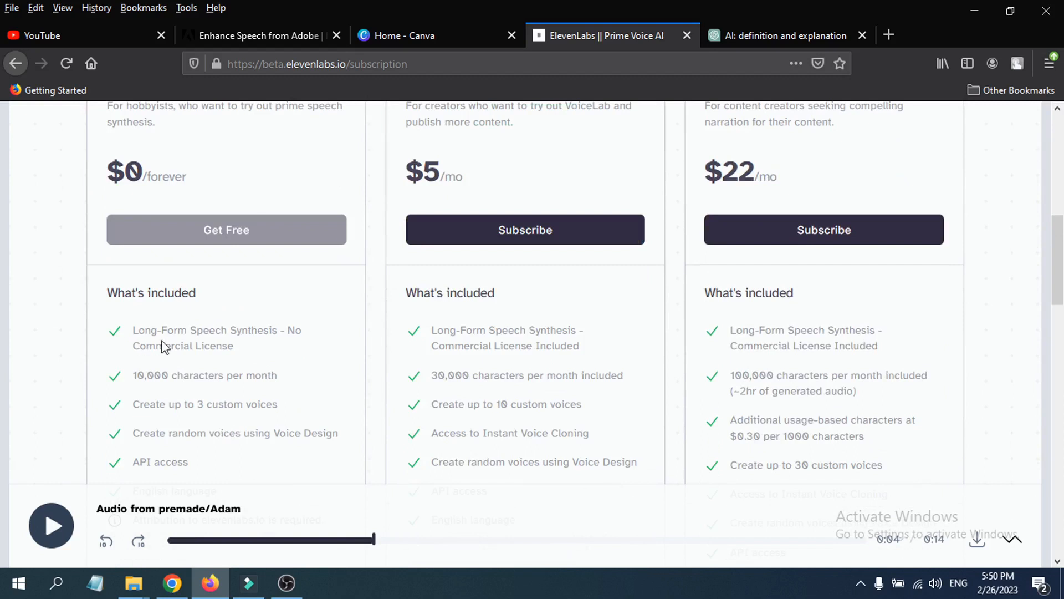
{"action": "mouse_move", "coordinate": [272, 358]}
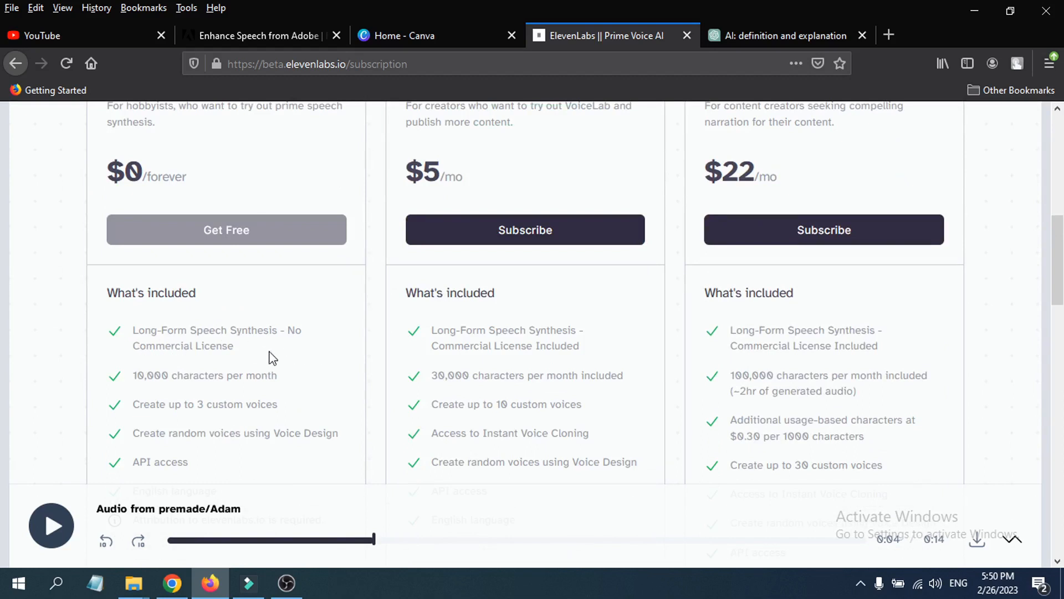
{"action": "scroll", "scroll_direction": "down", "scroll_amount": 3}
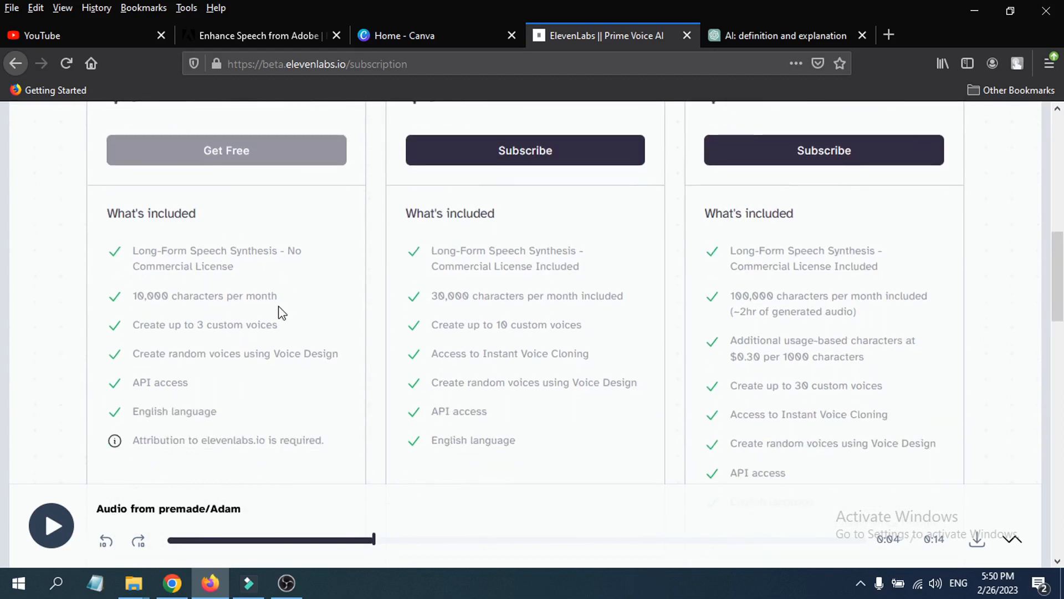
{"action": "mouse_move", "coordinate": [198, 373]}
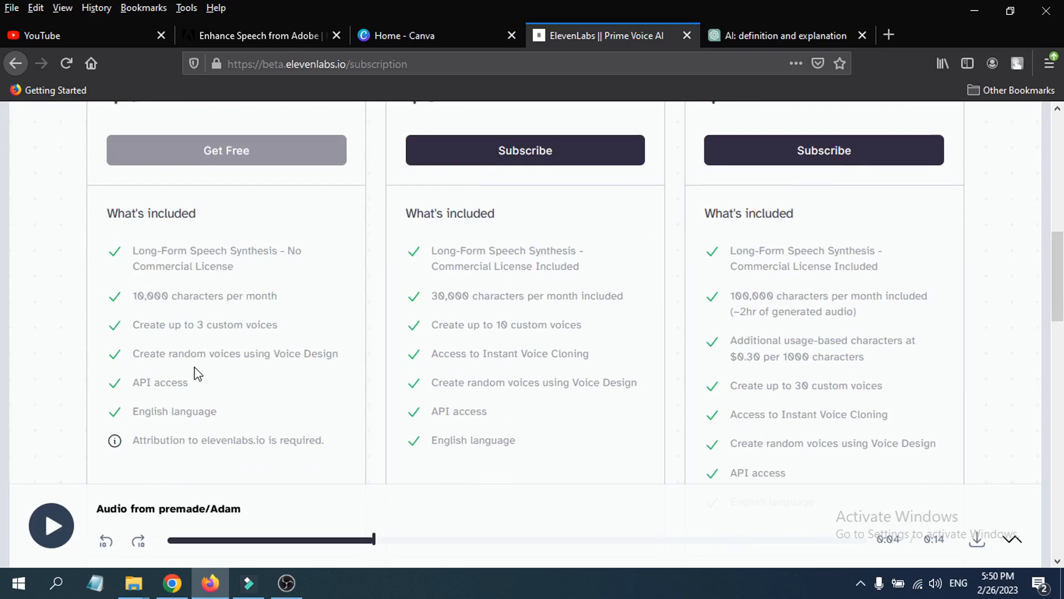
{"action": "scroll", "scroll_direction": "down", "scroll_amount": 3}
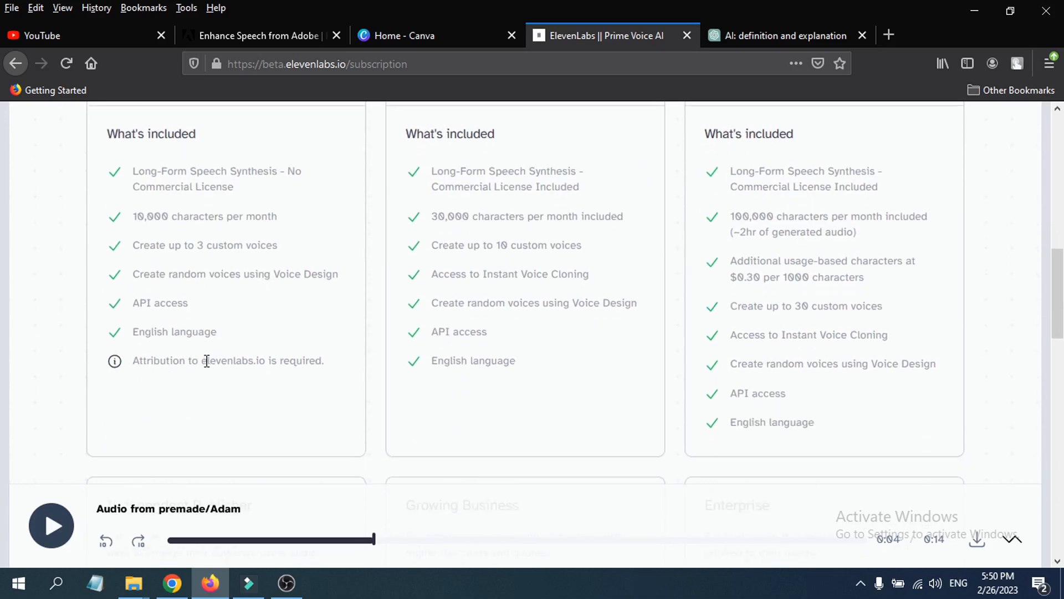
{"action": "scroll", "scroll_direction": "up", "scroll_amount": 3}
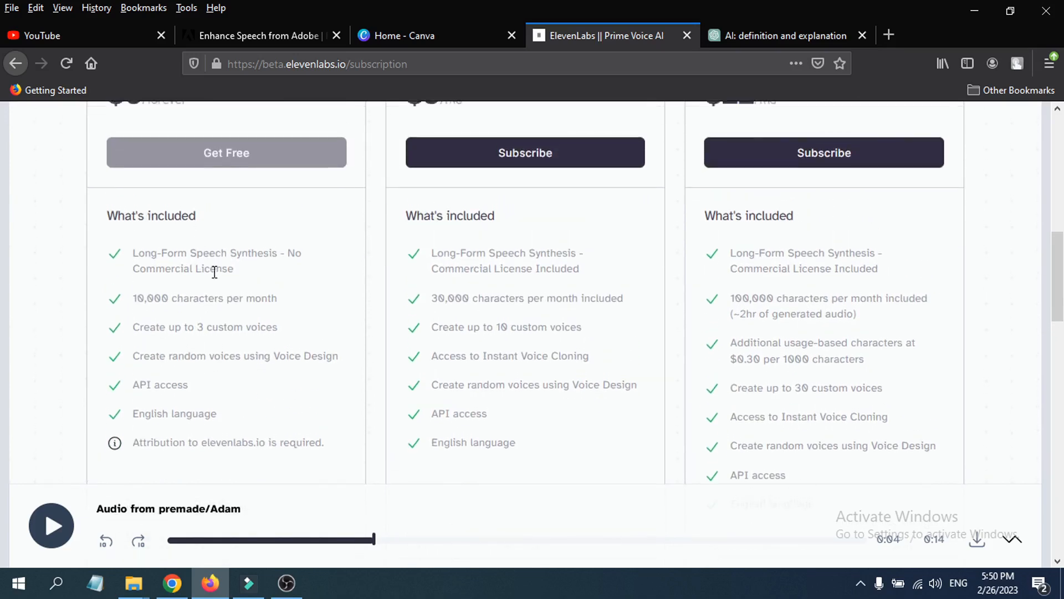
{"action": "scroll", "scroll_direction": "down", "scroll_amount": 3}
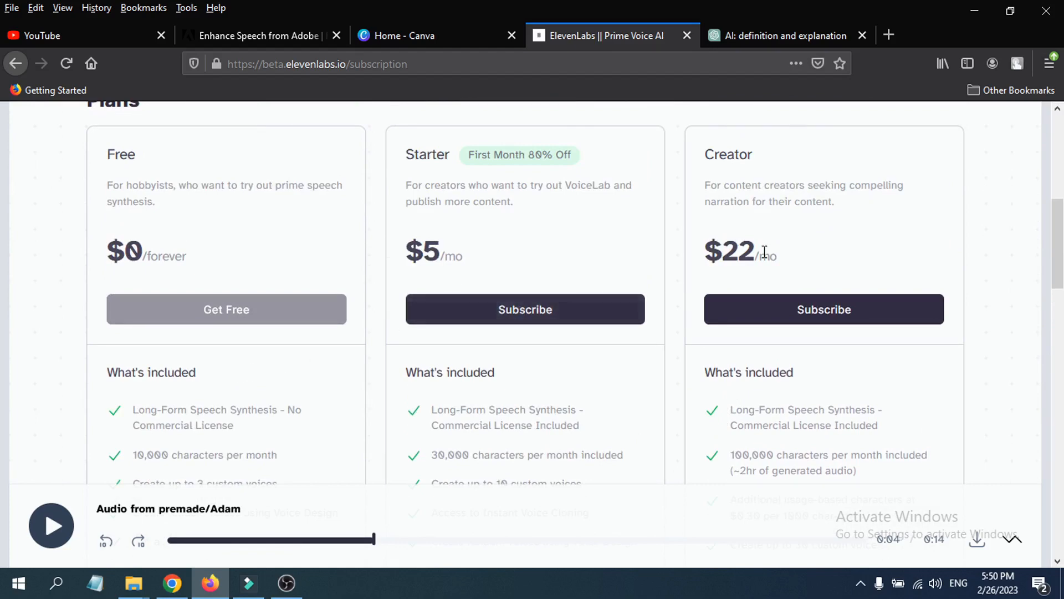
{"action": "scroll", "scroll_direction": "down", "scroll_amount": 3}
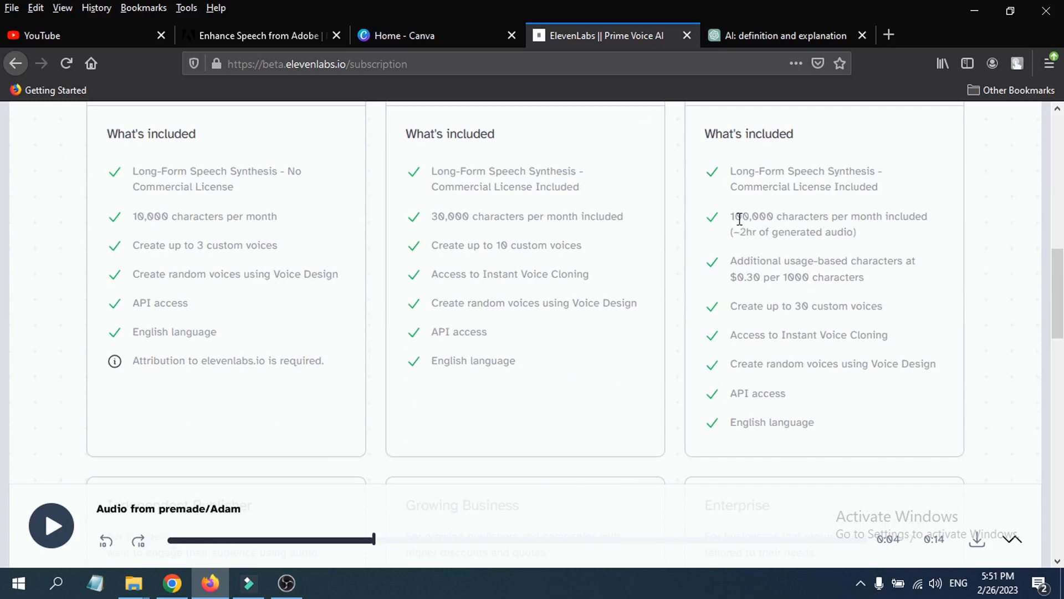
{"action": "mouse_move", "coordinate": [768, 236]}
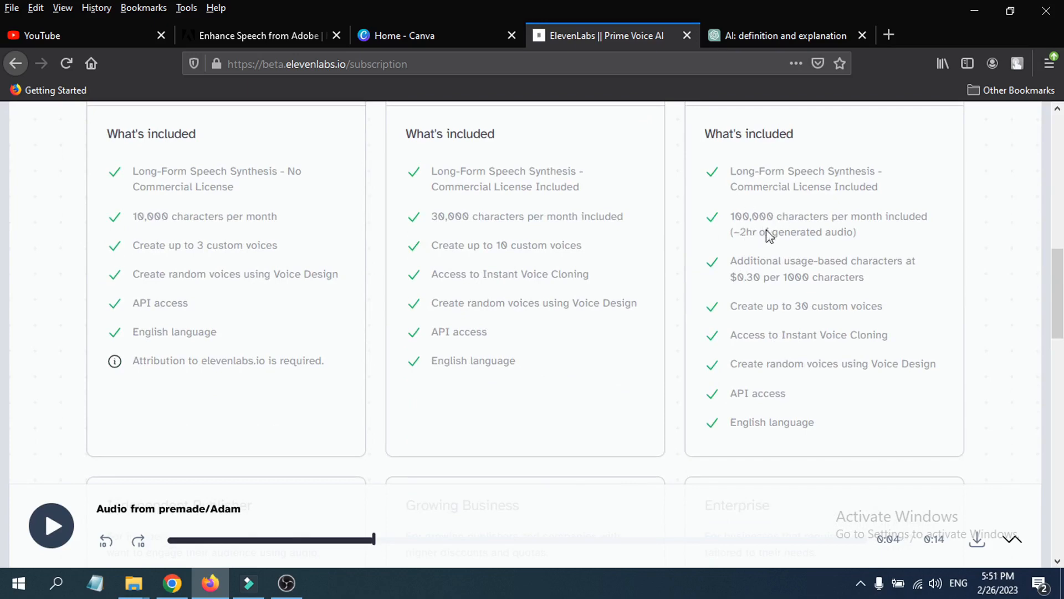
{"action": "scroll", "scroll_direction": "up", "scroll_amount": 3}
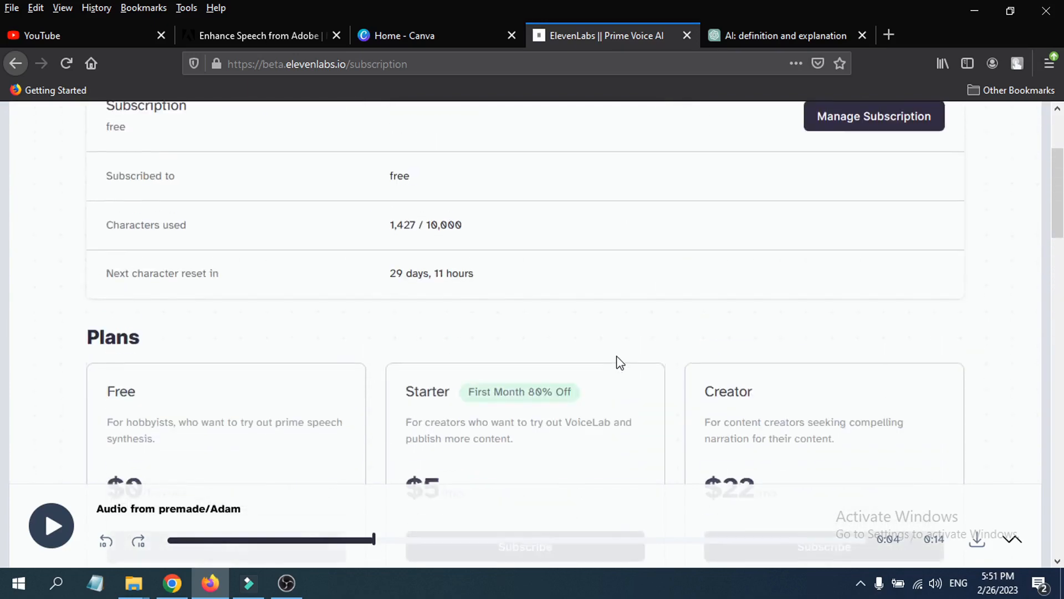
{"action": "scroll", "scroll_direction": "up", "scroll_amount": 3}
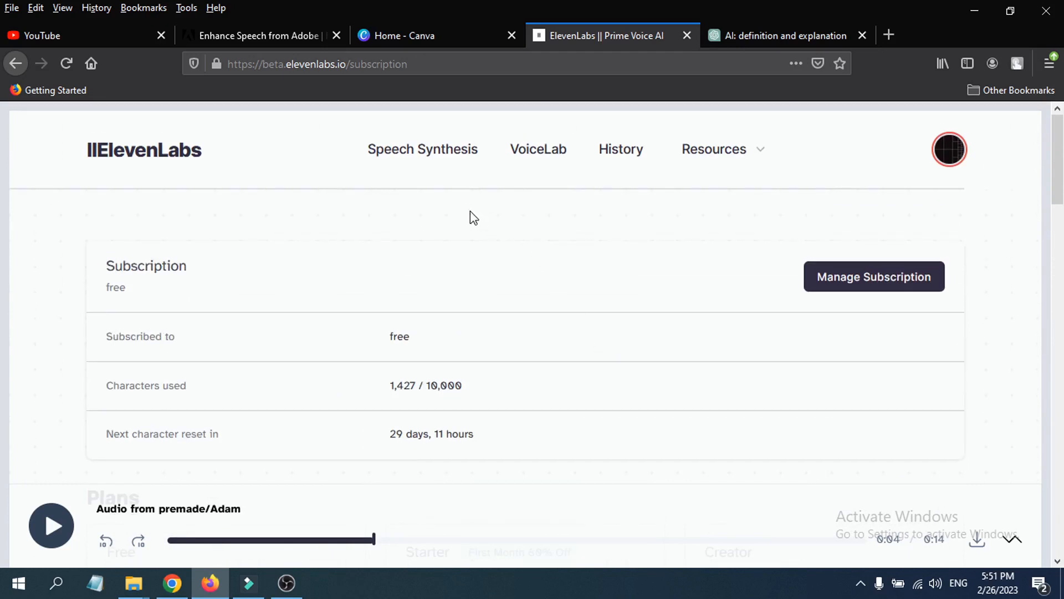
{"action": "mouse_move", "coordinate": [465, 172]}
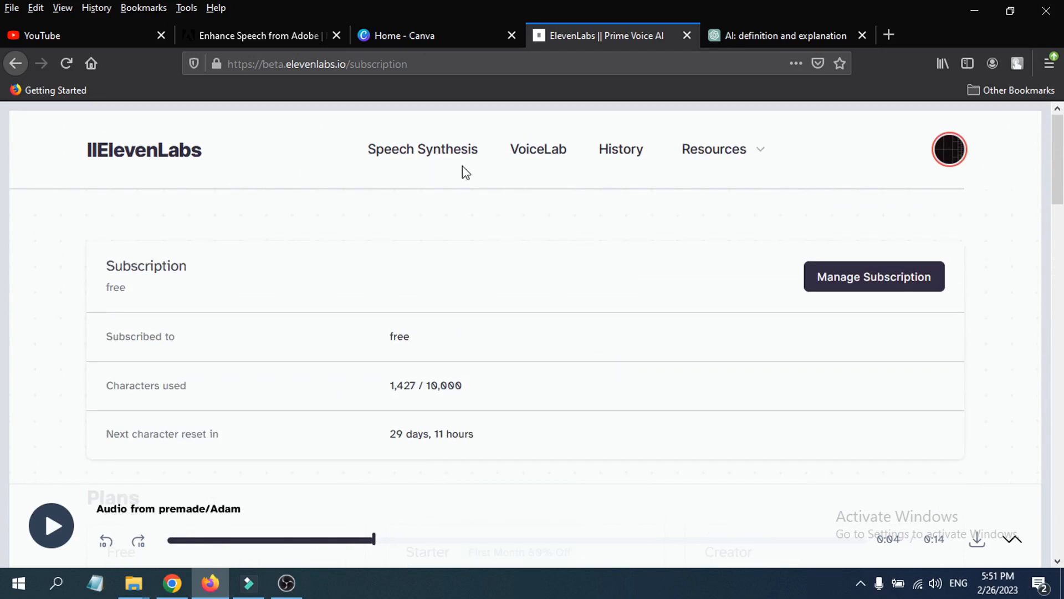
{"action": "mouse_move", "coordinate": [423, 156]}
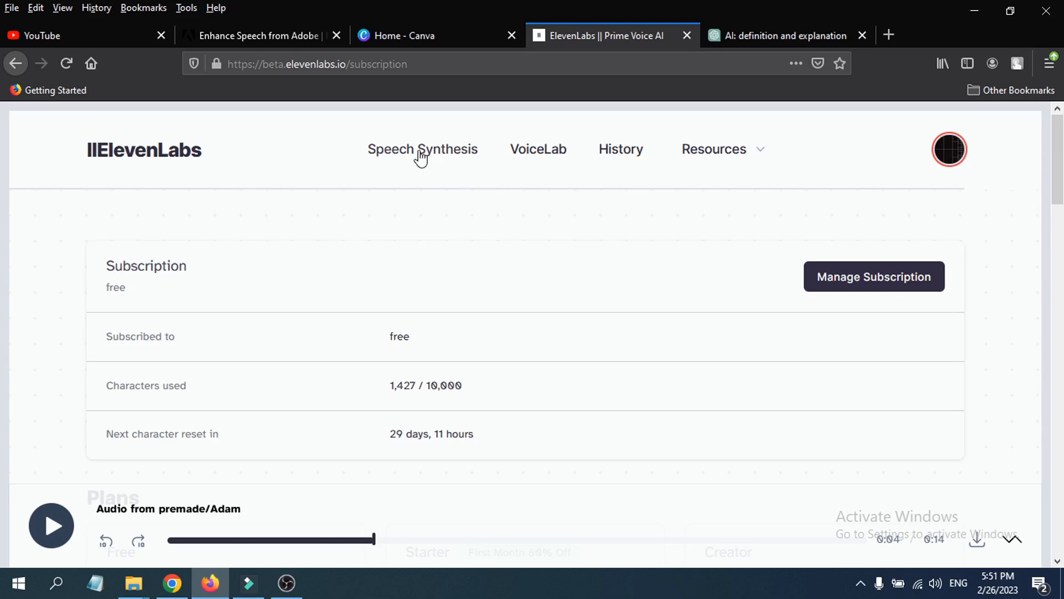
Go back to Speech Synthesis and scroll to the AI definition text box.
{"action": "left_click", "coordinate": [422, 149]}
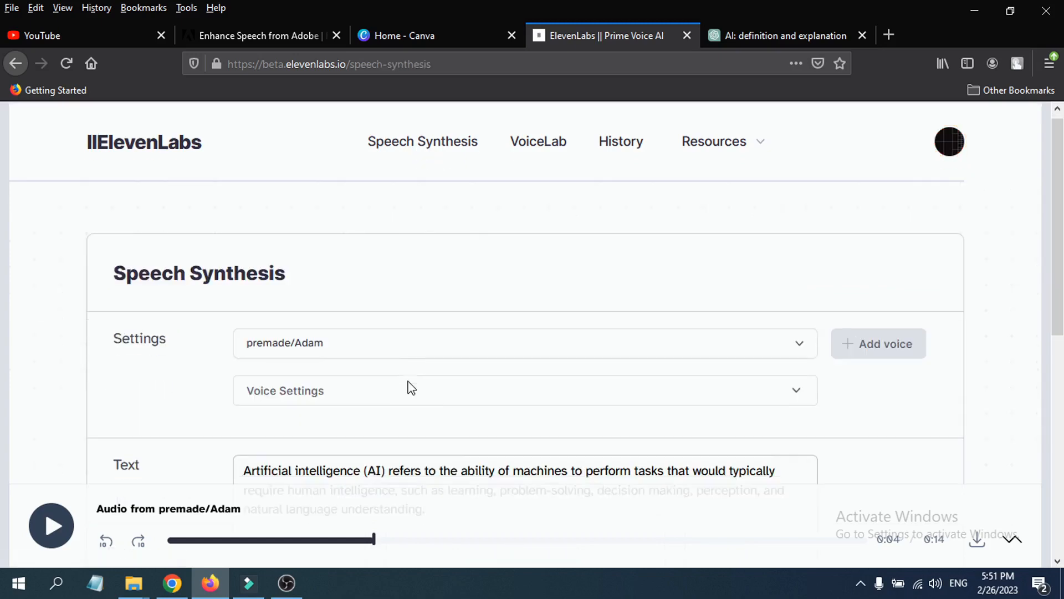
{"action": "scroll", "scroll_direction": "down", "scroll_amount": 3}
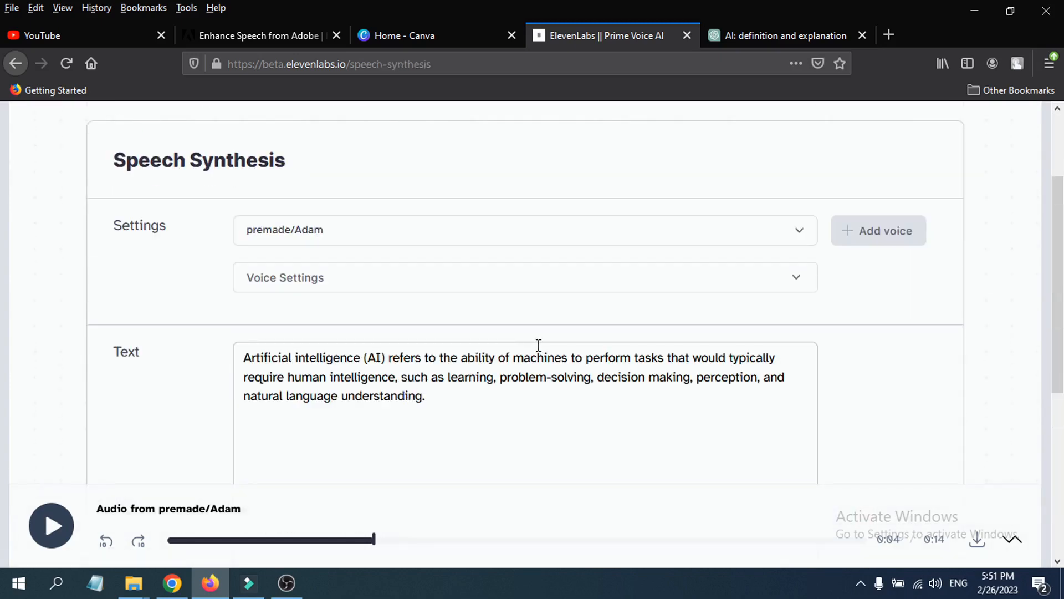